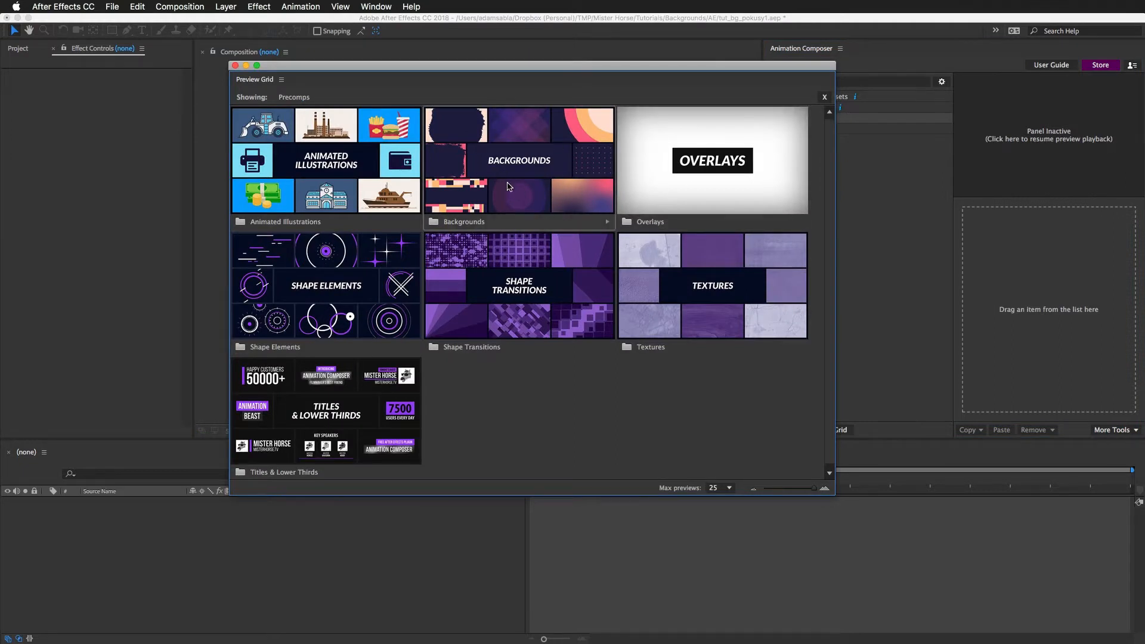
- Preview the Brushes, Flat Dots, Flat Network, Ink Drops and Multicolor Gradients background categories, returning to Backgrounds each time
{"action": "left_click", "coordinate": [519, 159]}
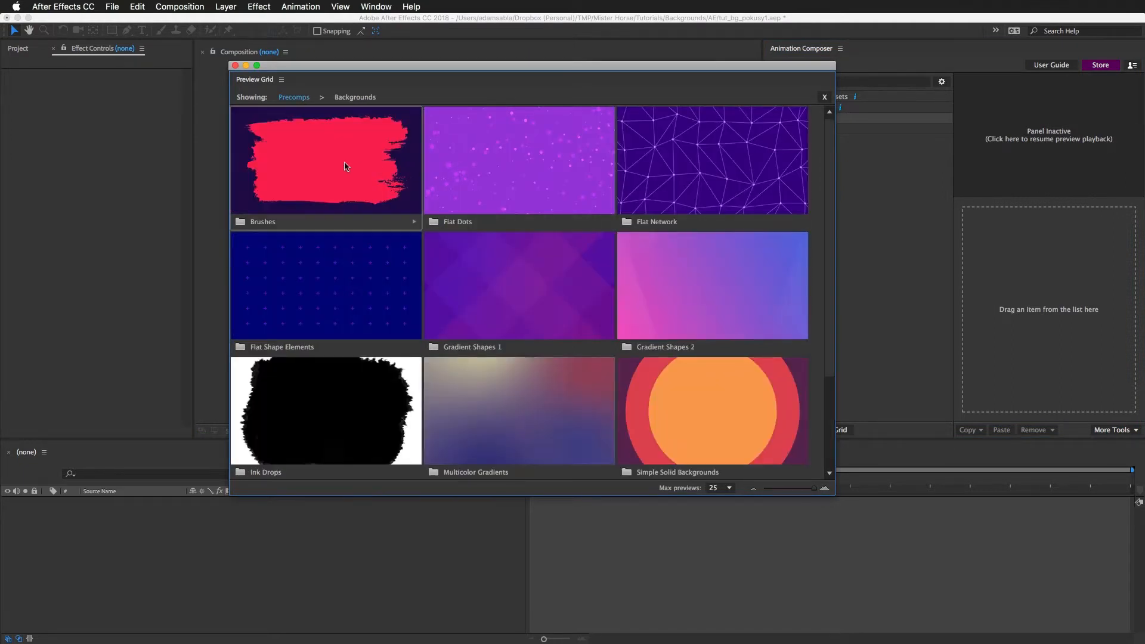
{"action": "scroll", "scroll_direction": "down", "scroll_amount": 3}
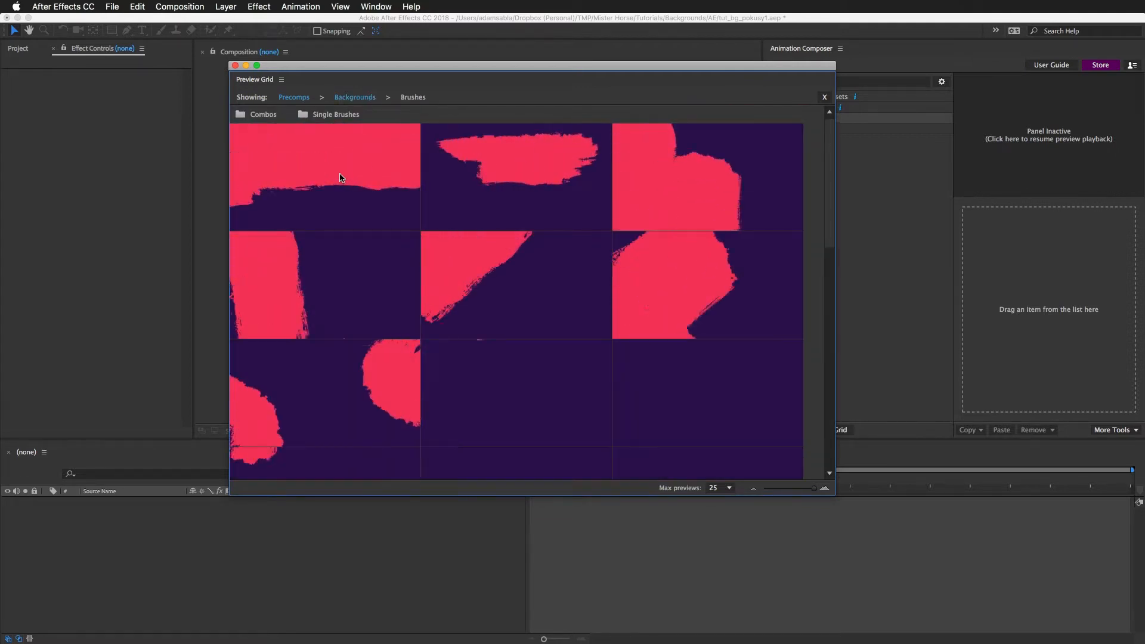
{"action": "left_click", "coordinate": [356, 97]}
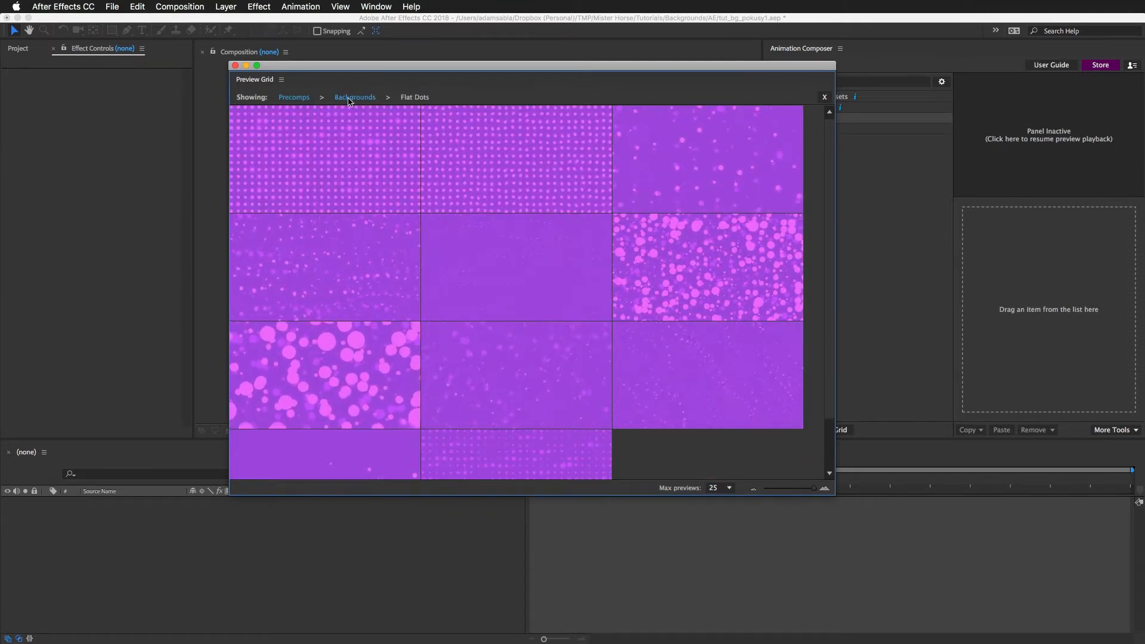
{"action": "left_click", "coordinate": [355, 97]}
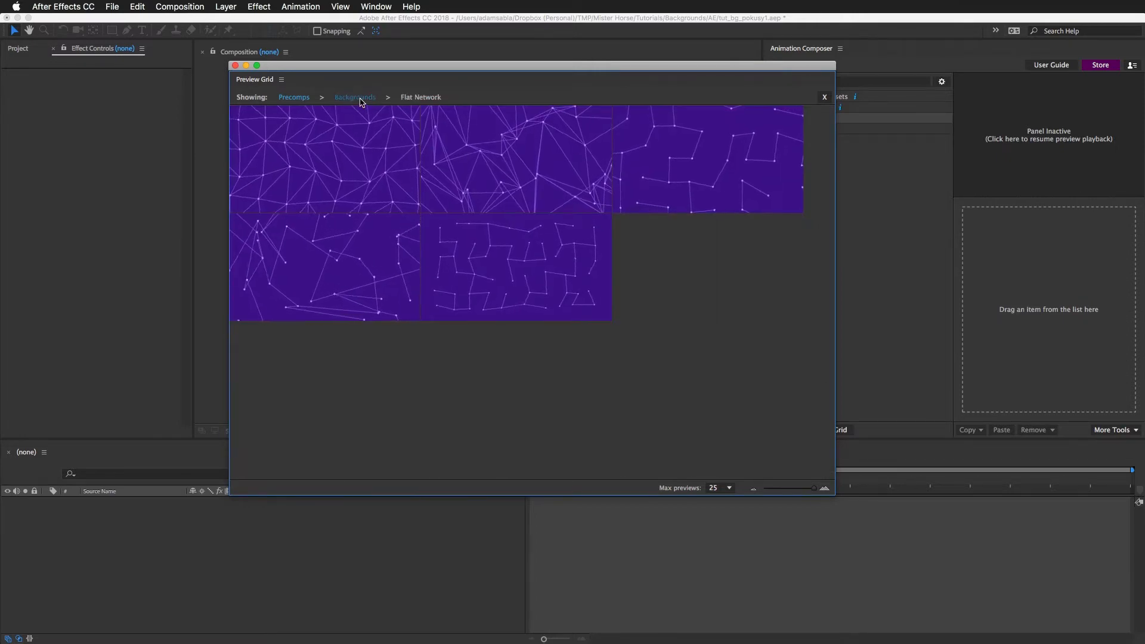
{"action": "left_click", "coordinate": [354, 97]}
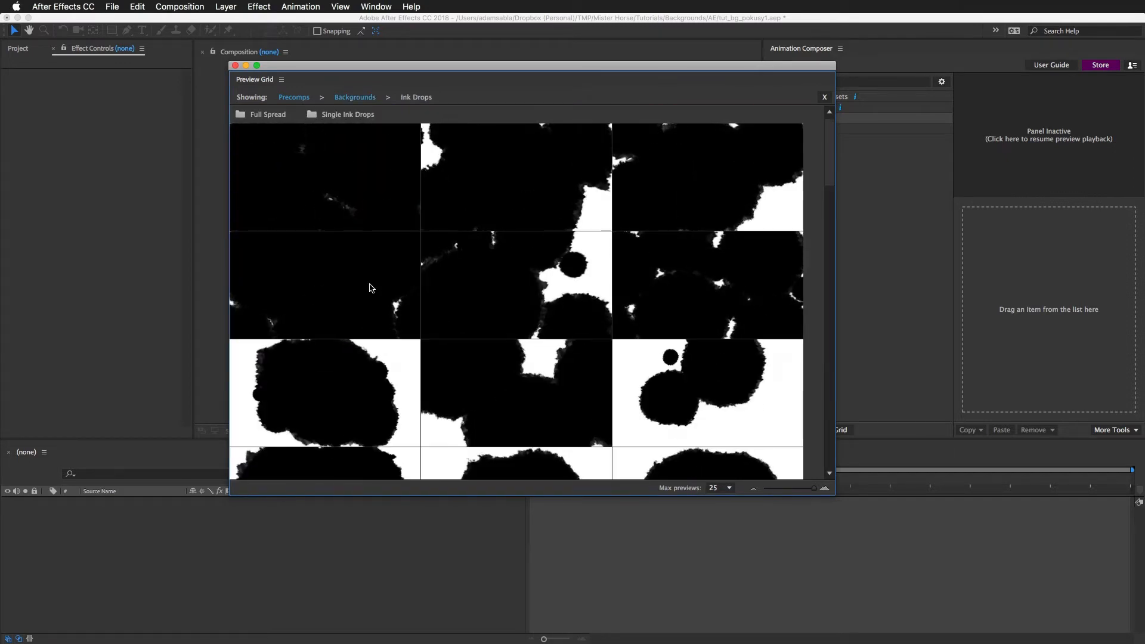
{"action": "left_click", "coordinate": [347, 114]}
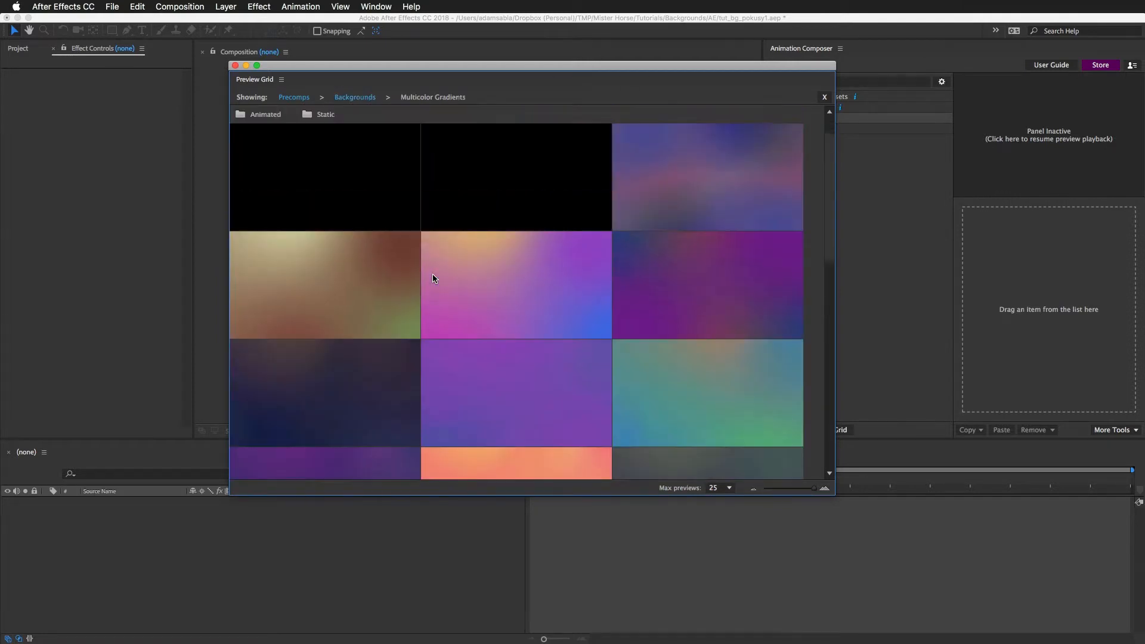
{"action": "left_click", "coordinate": [356, 96]}
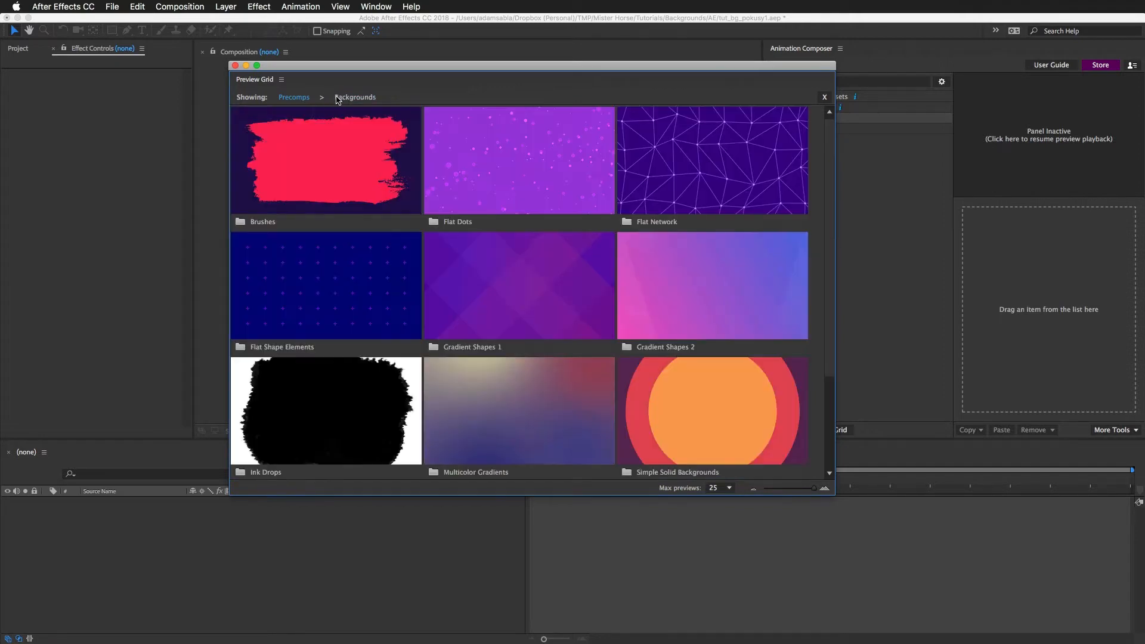
- Browse Shape Transitions to the Small Fast Rectangles set and pick the left-direction variant
{"action": "left_click", "coordinate": [294, 96]}
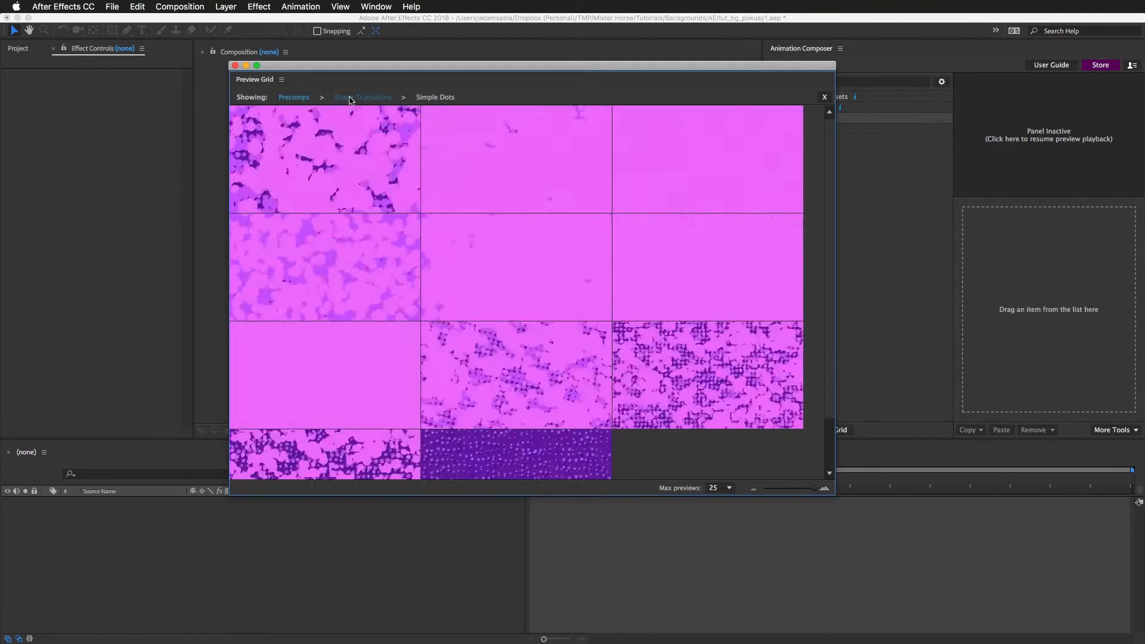
{"action": "left_click", "coordinate": [363, 96]}
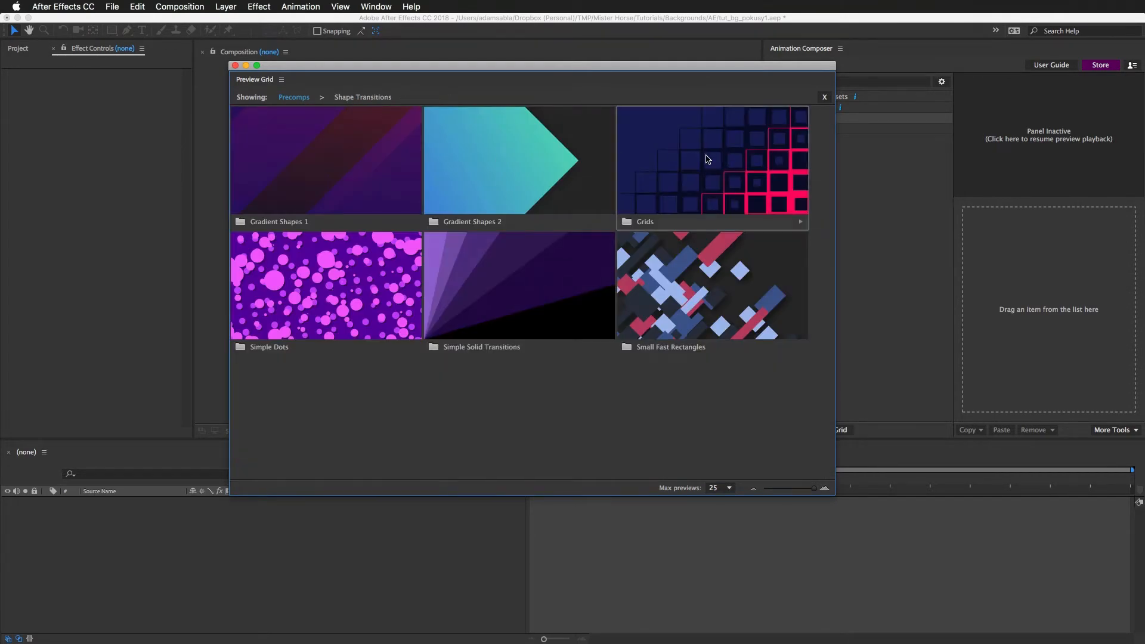
{"action": "double_click", "coordinate": [711, 161]}
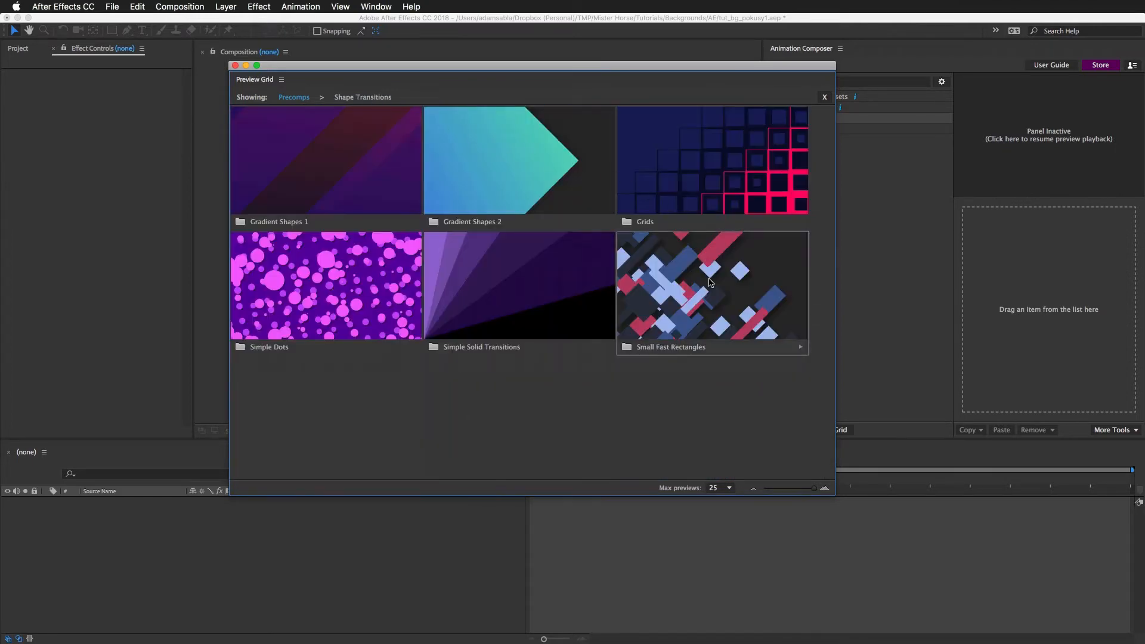
{"action": "double_click", "coordinate": [711, 285]}
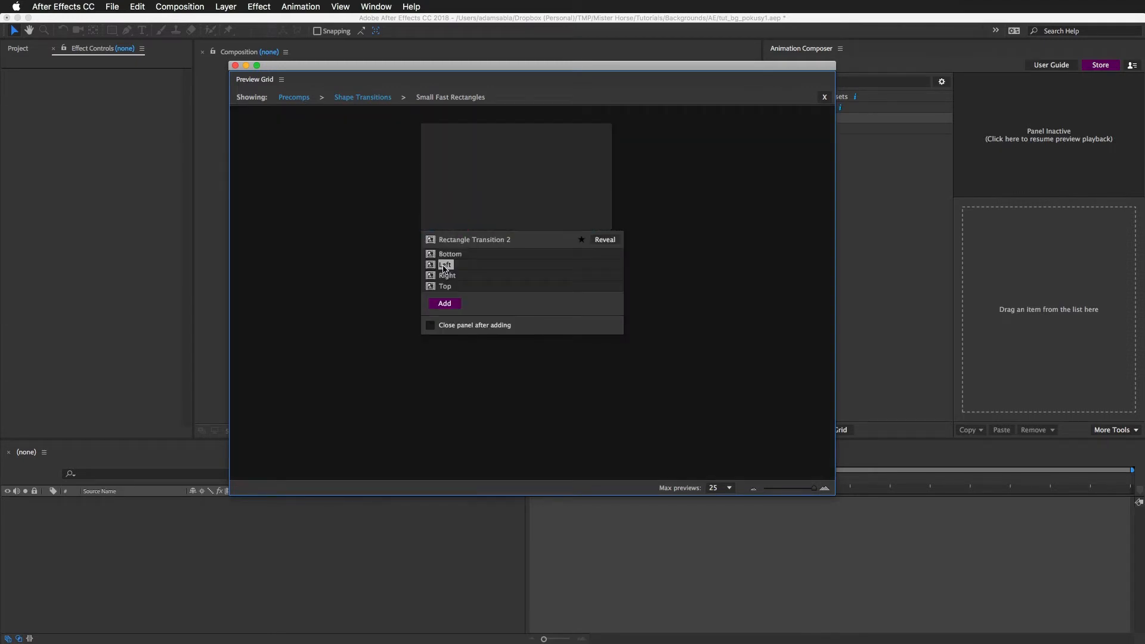
{"action": "left_click", "coordinate": [447, 275]}
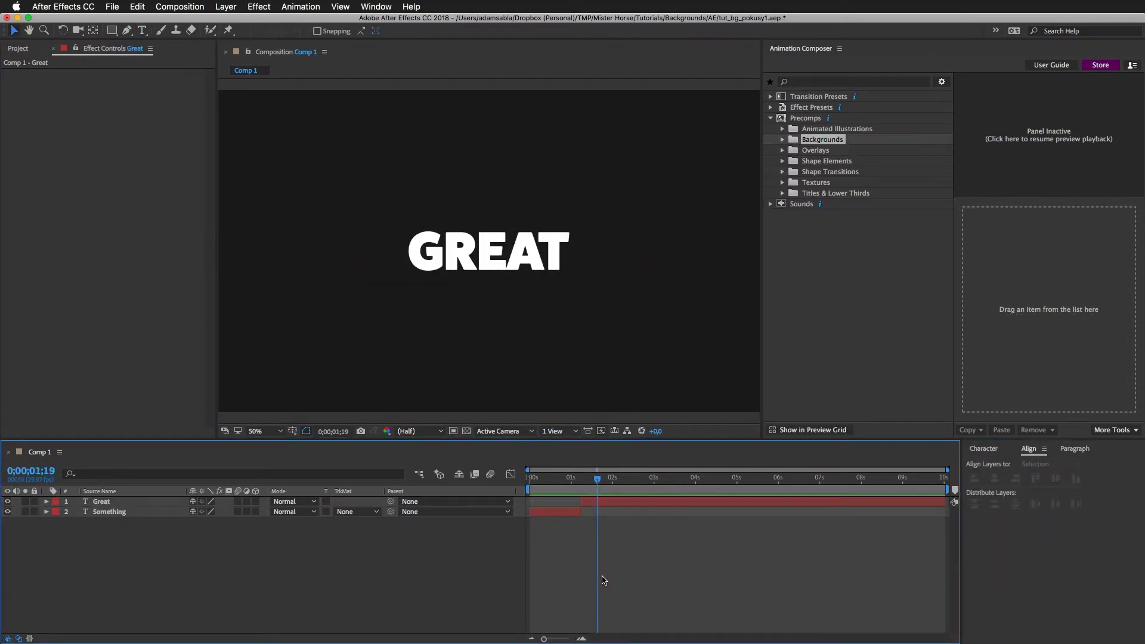
{"action": "left_click", "coordinate": [554, 478]}
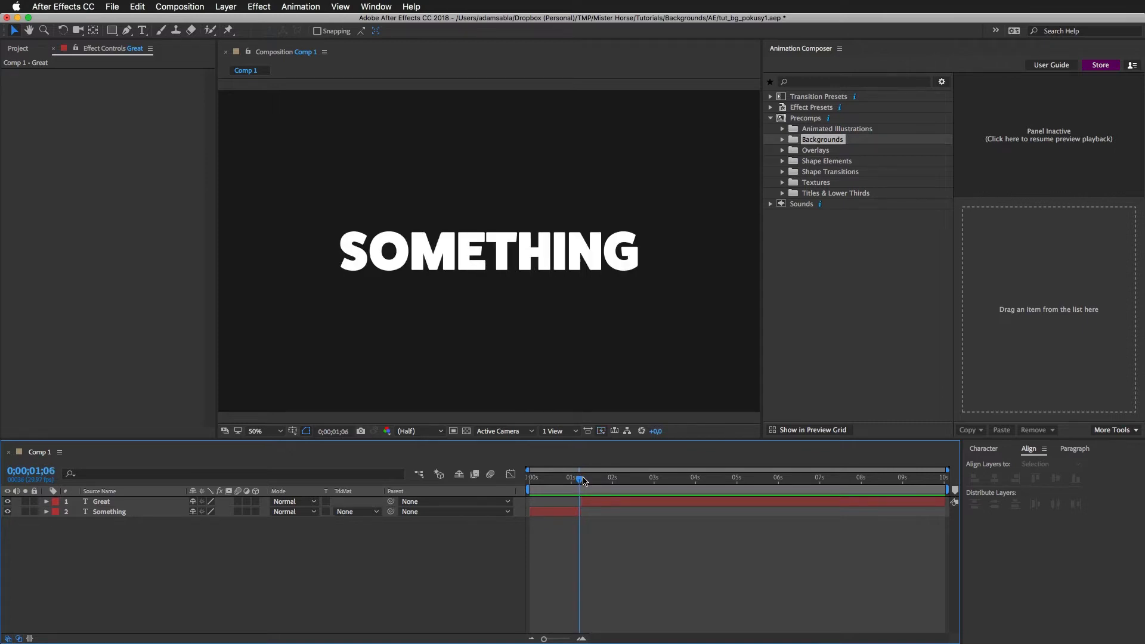
{"action": "left_click", "coordinate": [822, 140]}
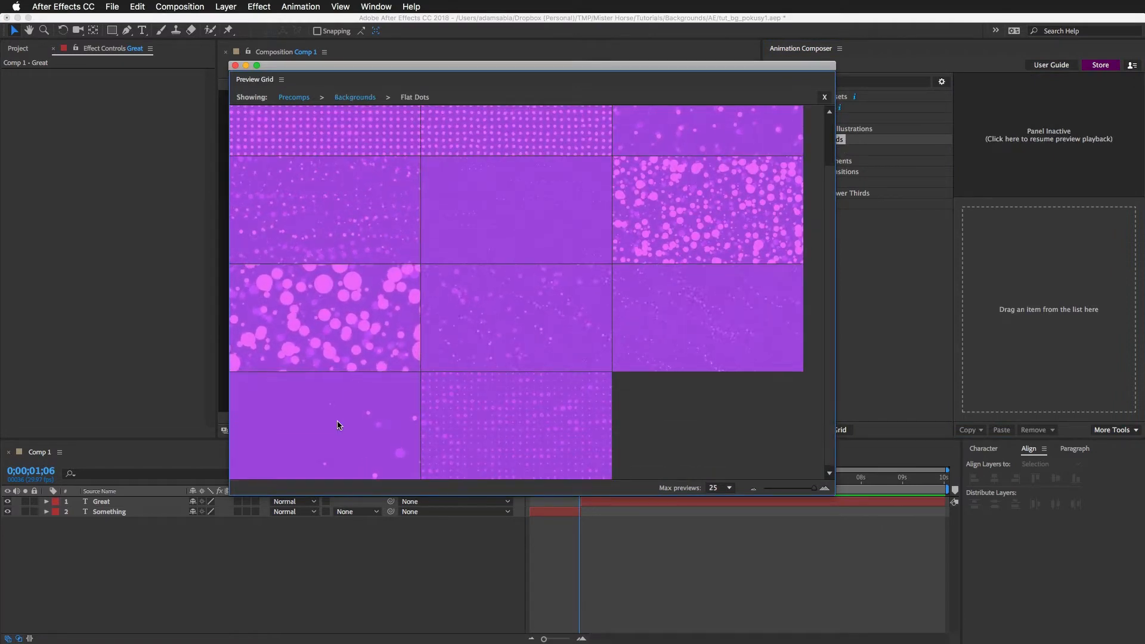
- Add the sparse purple Dots Background 10 to Comp 1 with a 10 sec duration
{"action": "left_click", "coordinate": [323, 426]}
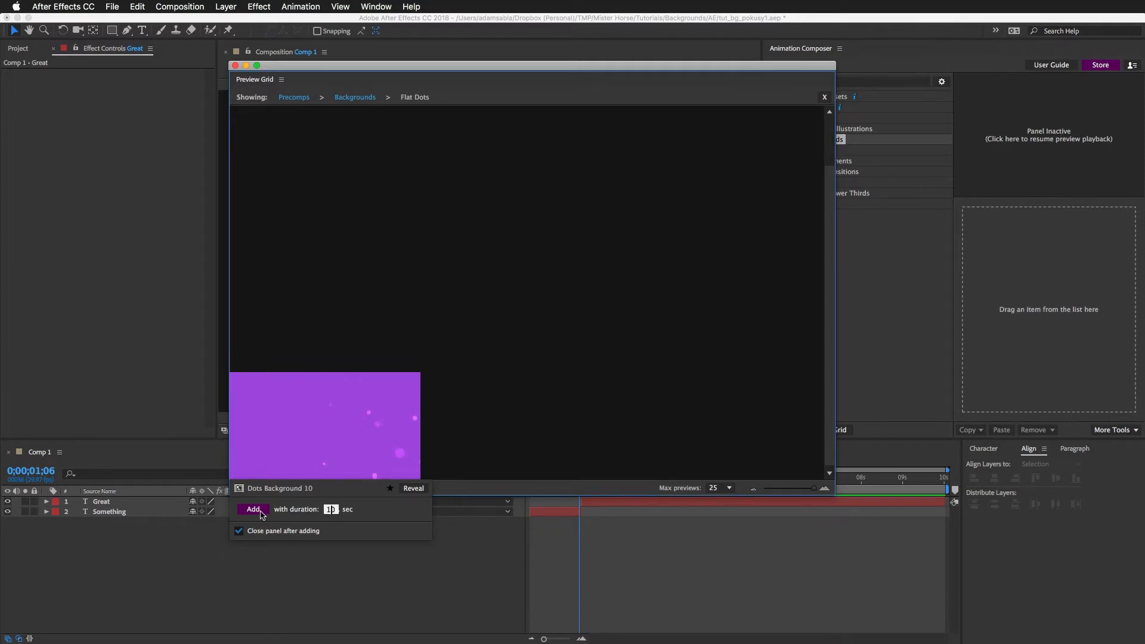
{"action": "left_click", "coordinate": [252, 509]}
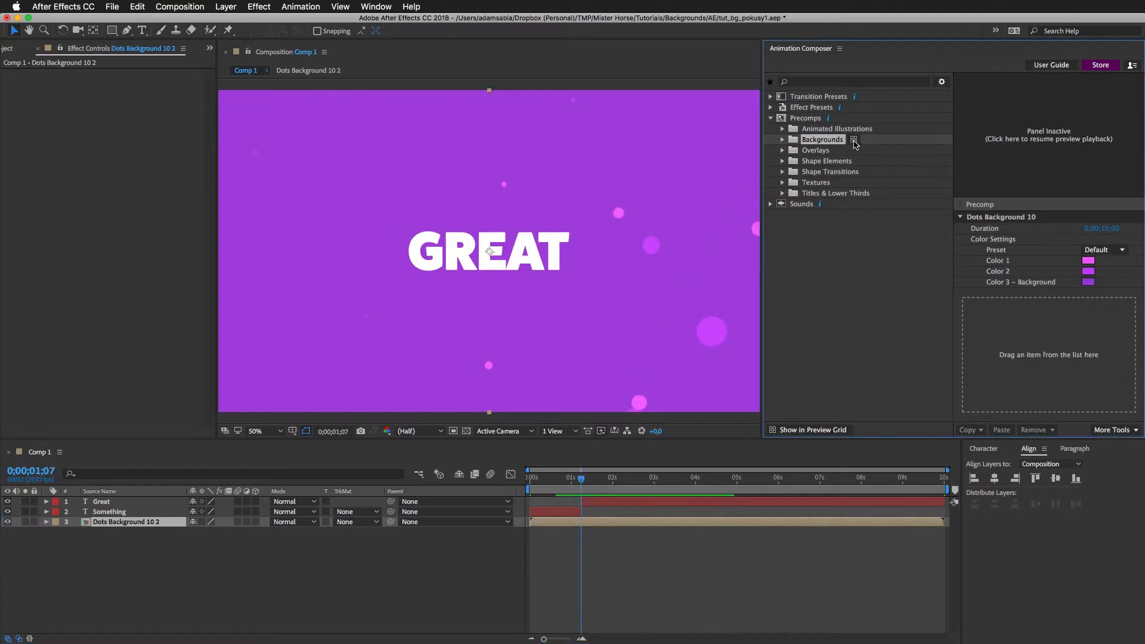
- Add Dots Background 7 with large pink circles and scrub to preview GREAT over it from about one second
{"action": "left_click", "coordinate": [853, 140]}
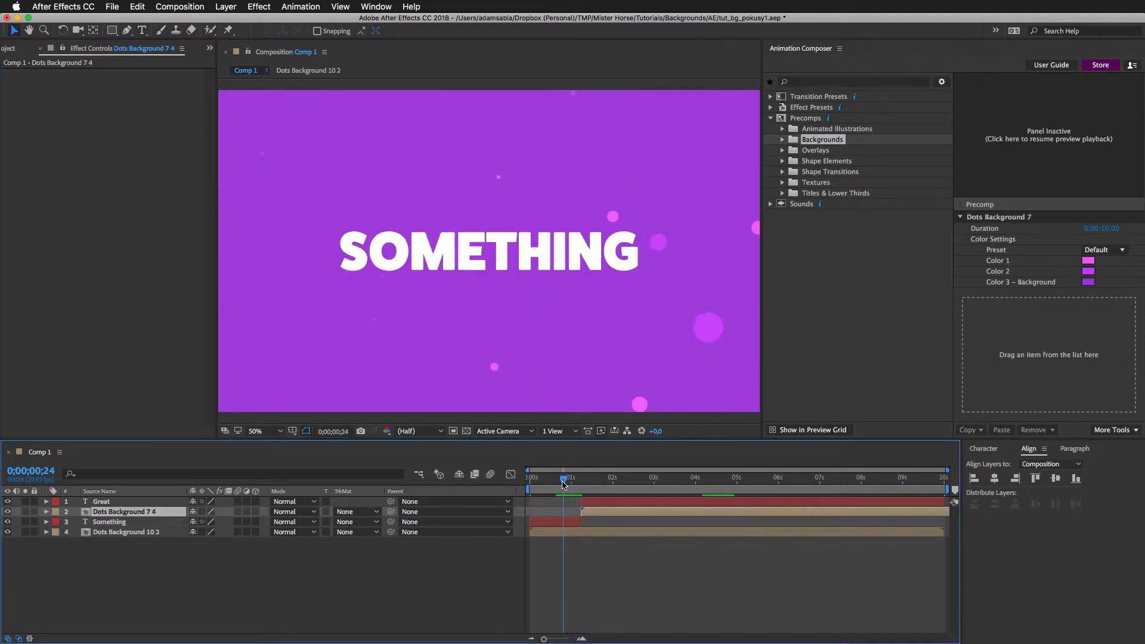
{"action": "left_click", "coordinate": [616, 477]}
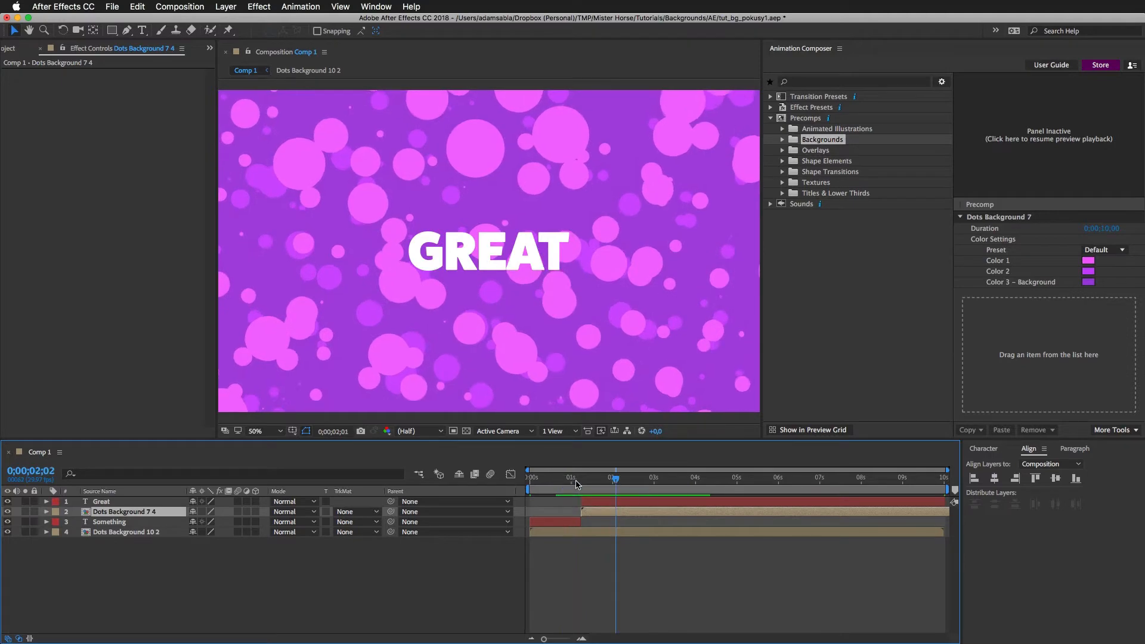
{"action": "left_click_drag", "start_coordinate": [616, 477], "coordinate": [581, 477]}
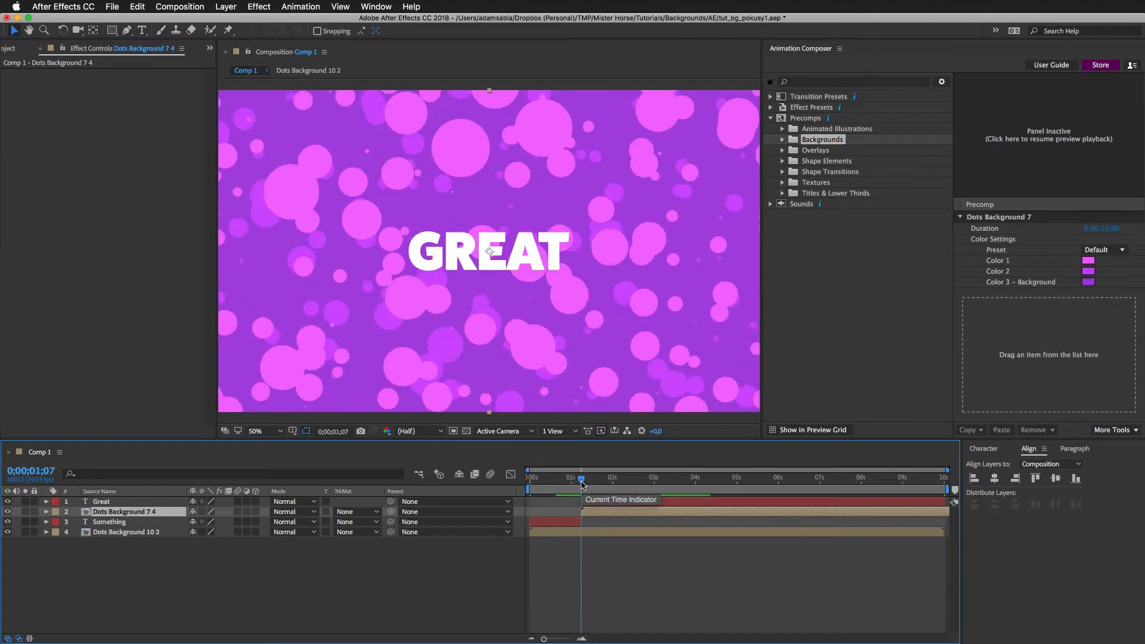
{"action": "left_click", "coordinate": [830, 172]}
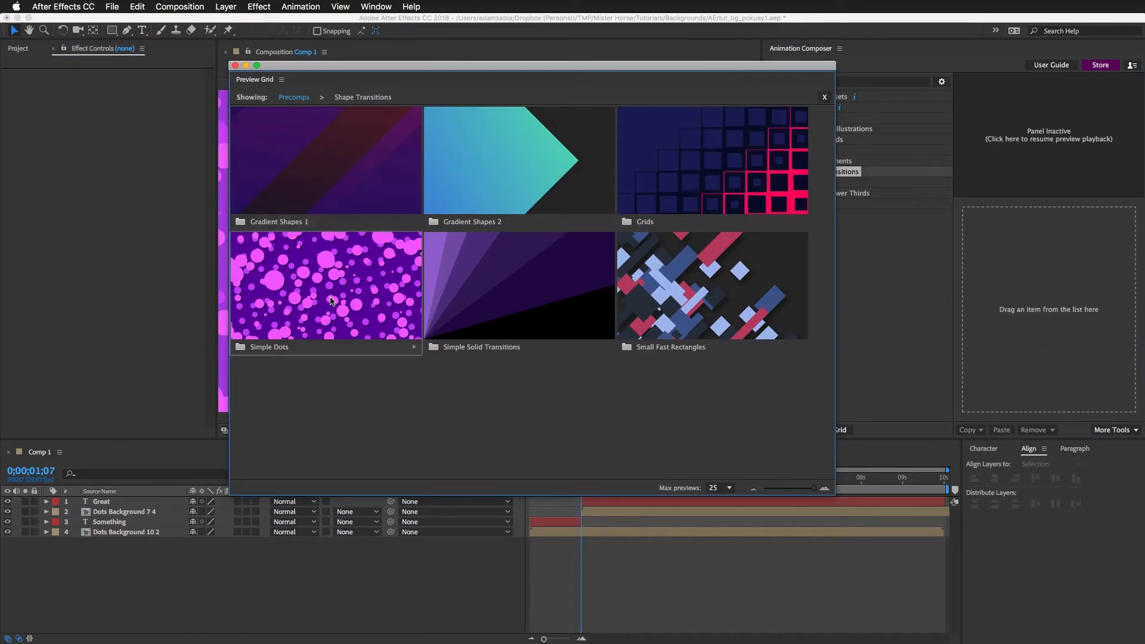
- Add Dots Transition 8 from Simple Dots as the top layer and scrub to preview it over the text
{"action": "double_click", "coordinate": [324, 285]}
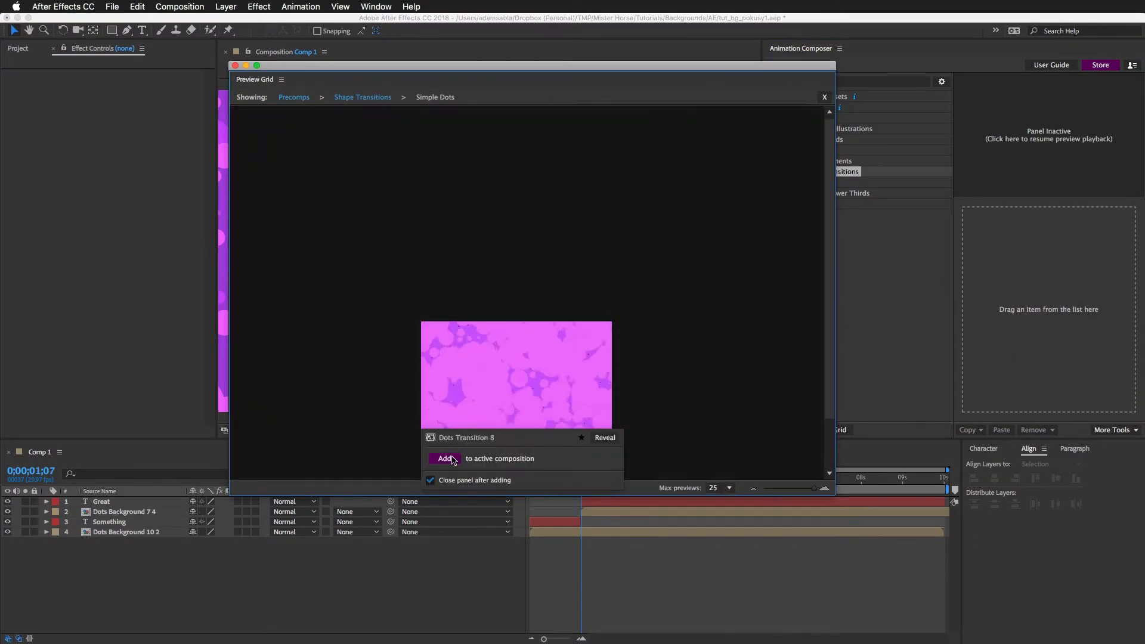
{"action": "left_click", "coordinate": [445, 458]}
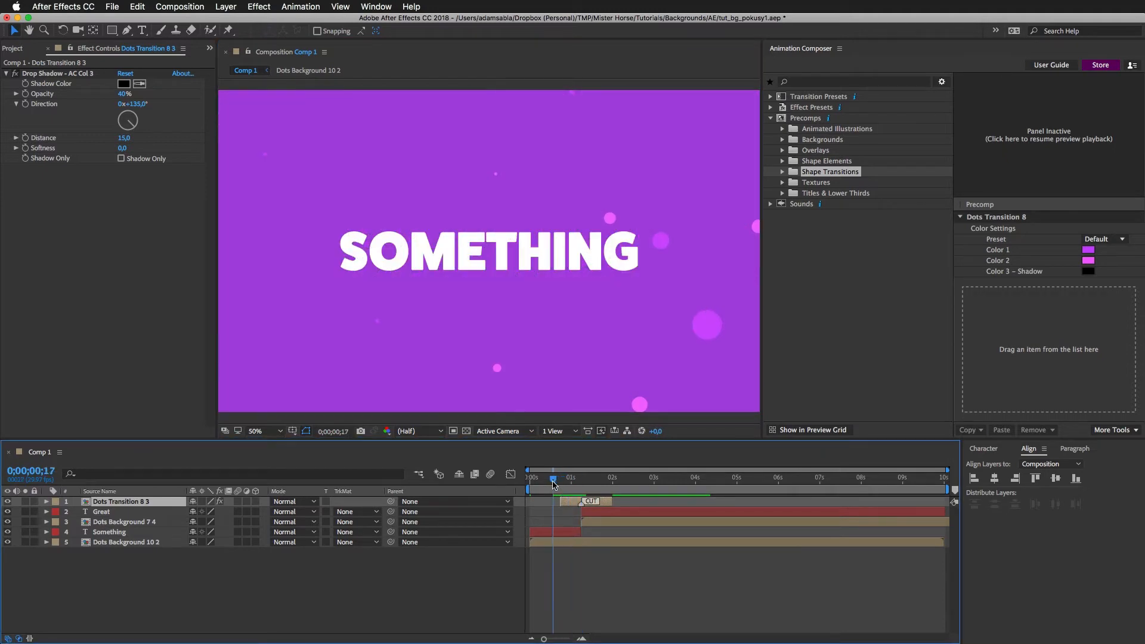
{"action": "left_click_drag", "start_coordinate": [553, 479], "coordinate": [582, 480]}
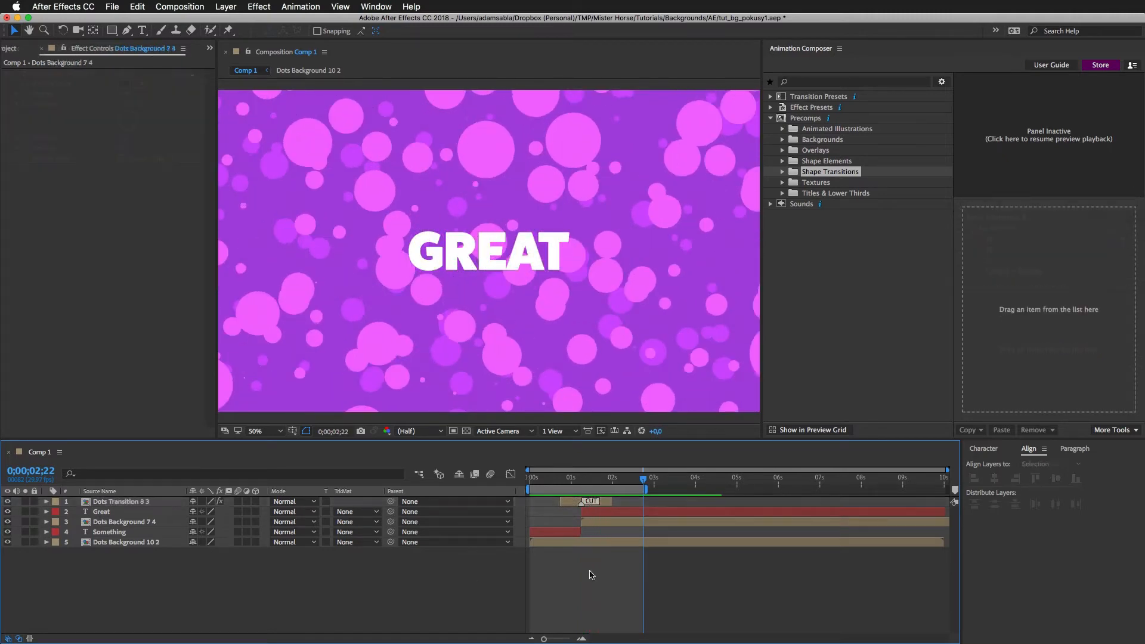
- Recolour Dots Background 7: try blue and magenta palettes, tweak both dot colours, then apply pink Palette 5
{"action": "left_click", "coordinate": [123, 521]}
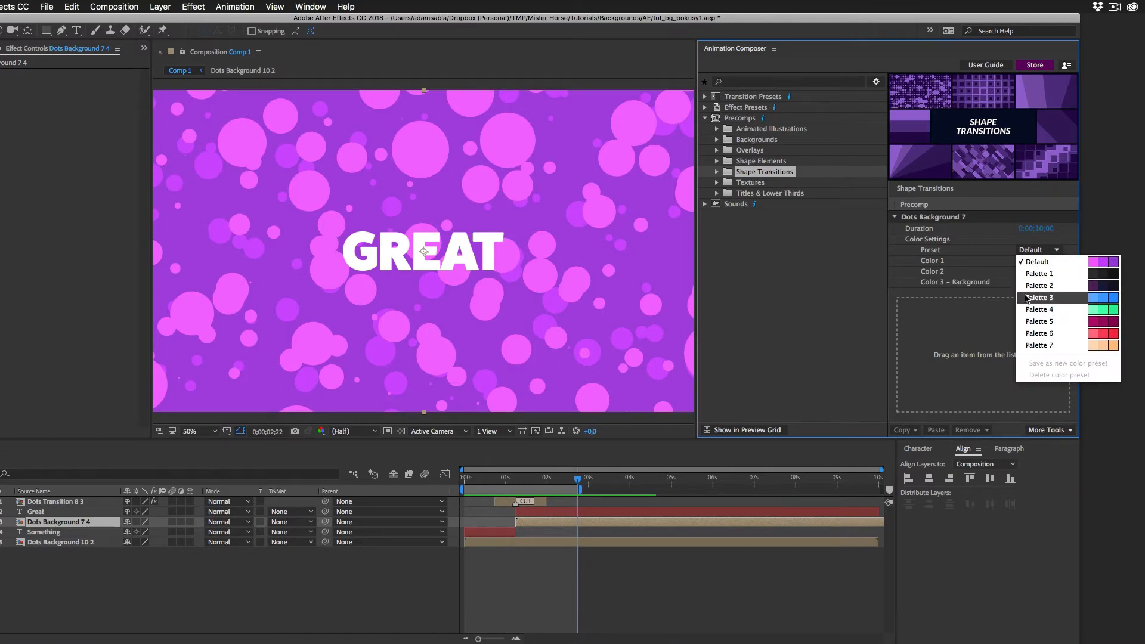
{"action": "left_click", "coordinate": [1039, 298]}
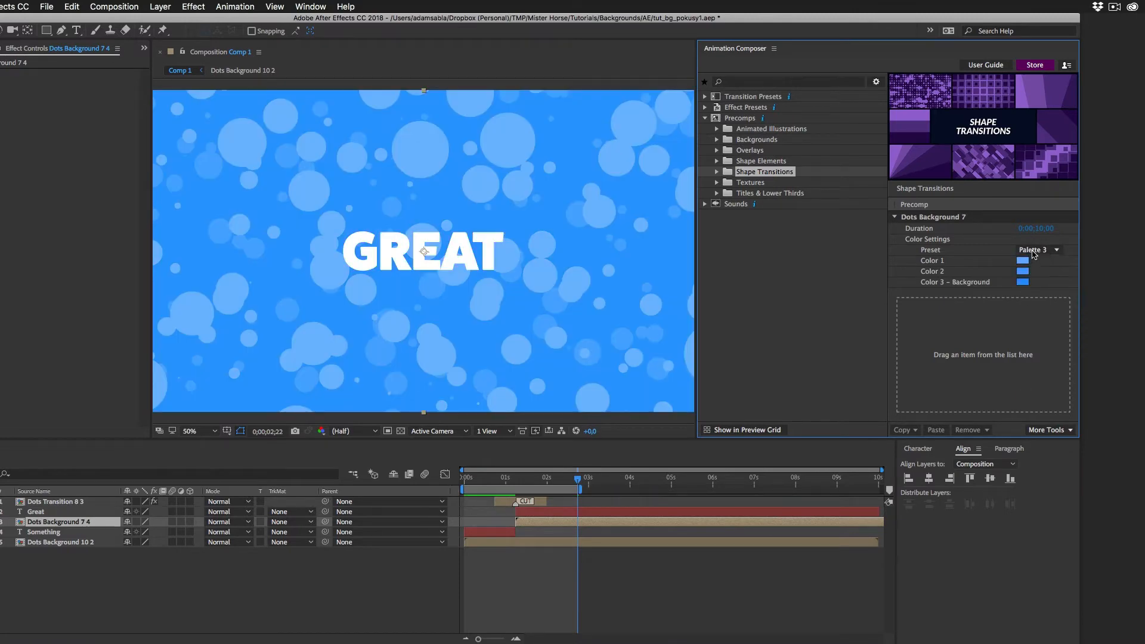
{"action": "left_click", "coordinate": [1032, 249]}
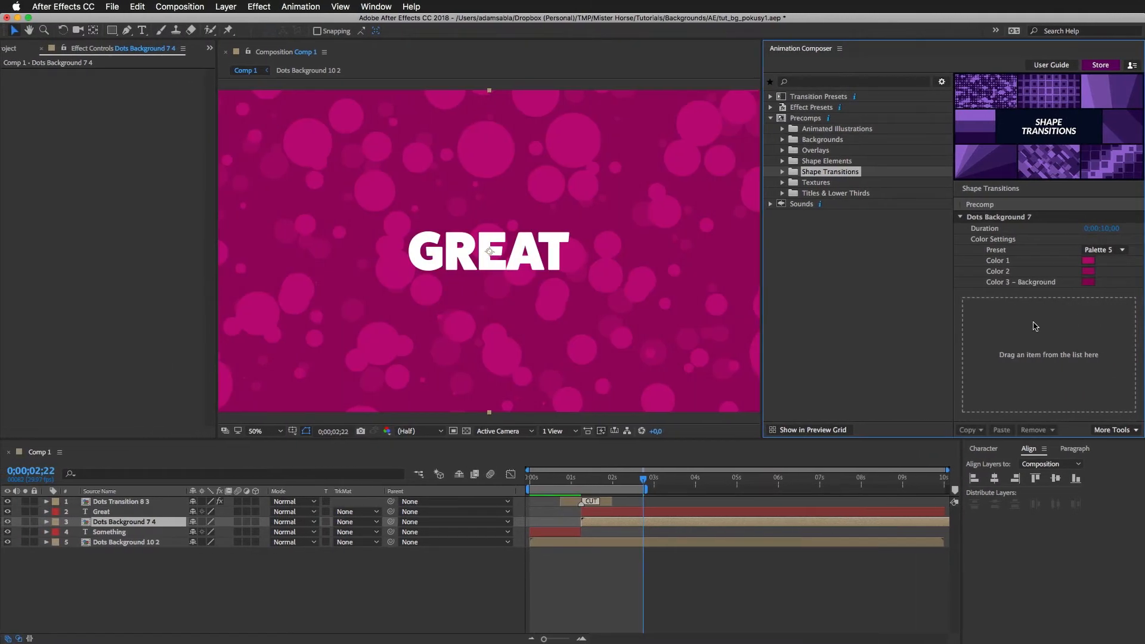
{"action": "left_click", "coordinate": [1088, 262]}
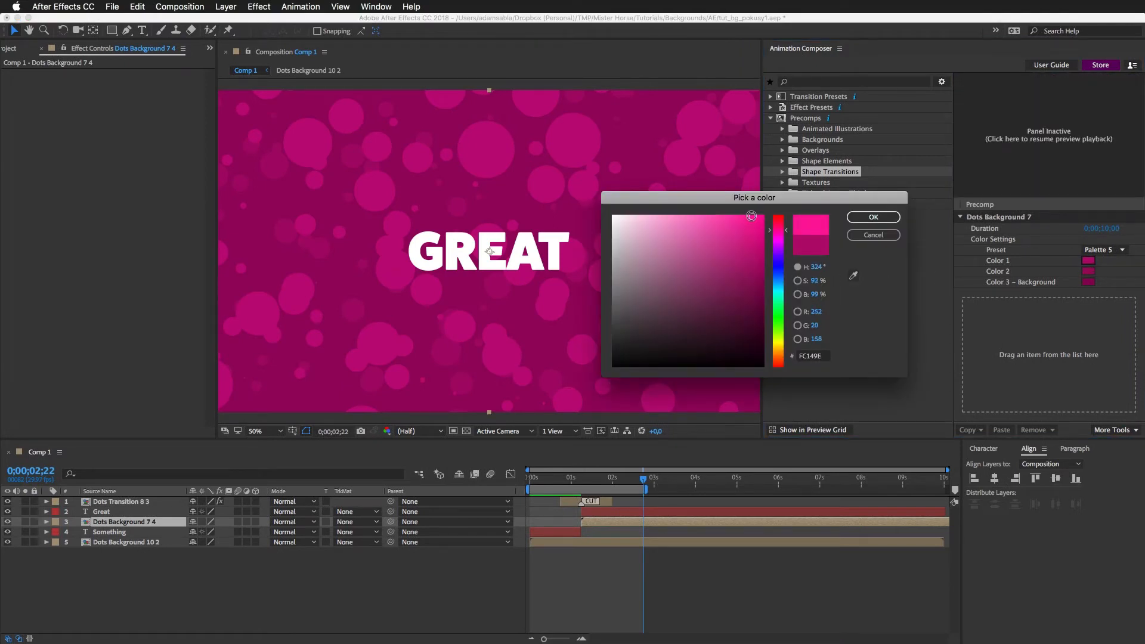
{"action": "left_click", "coordinate": [872, 217]}
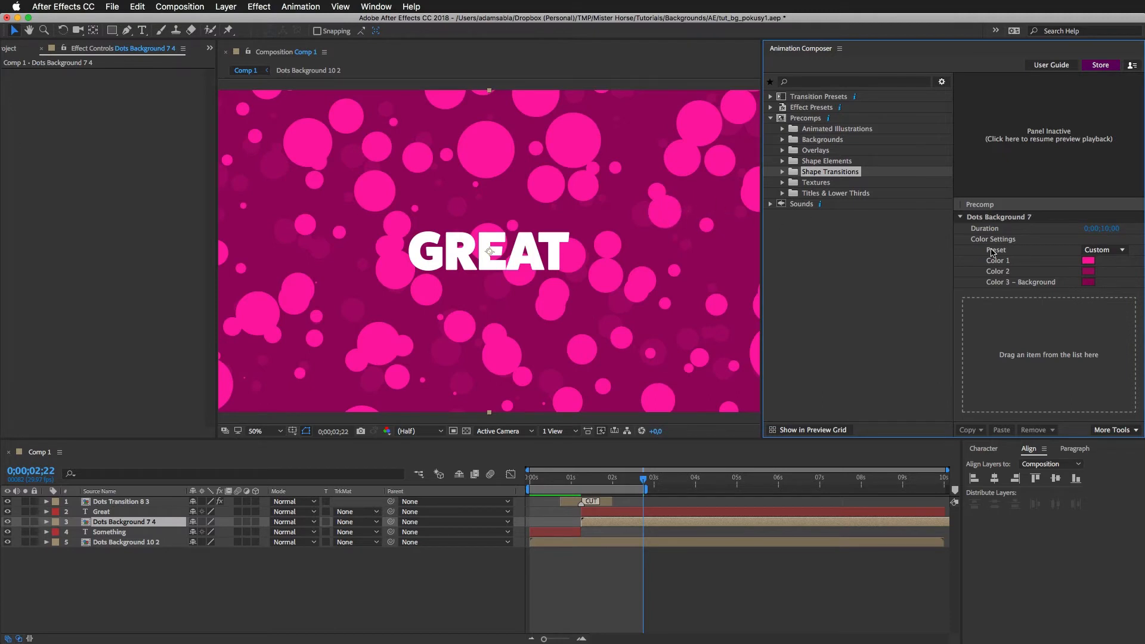
{"action": "left_click", "coordinate": [1088, 262]}
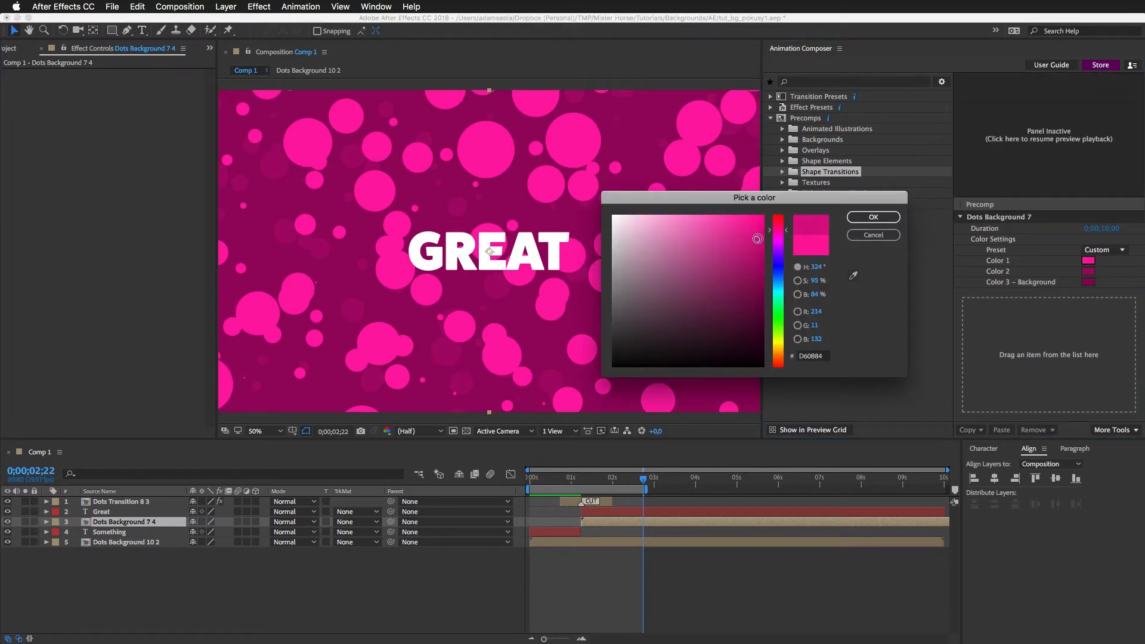
{"action": "left_click", "coordinate": [873, 217]}
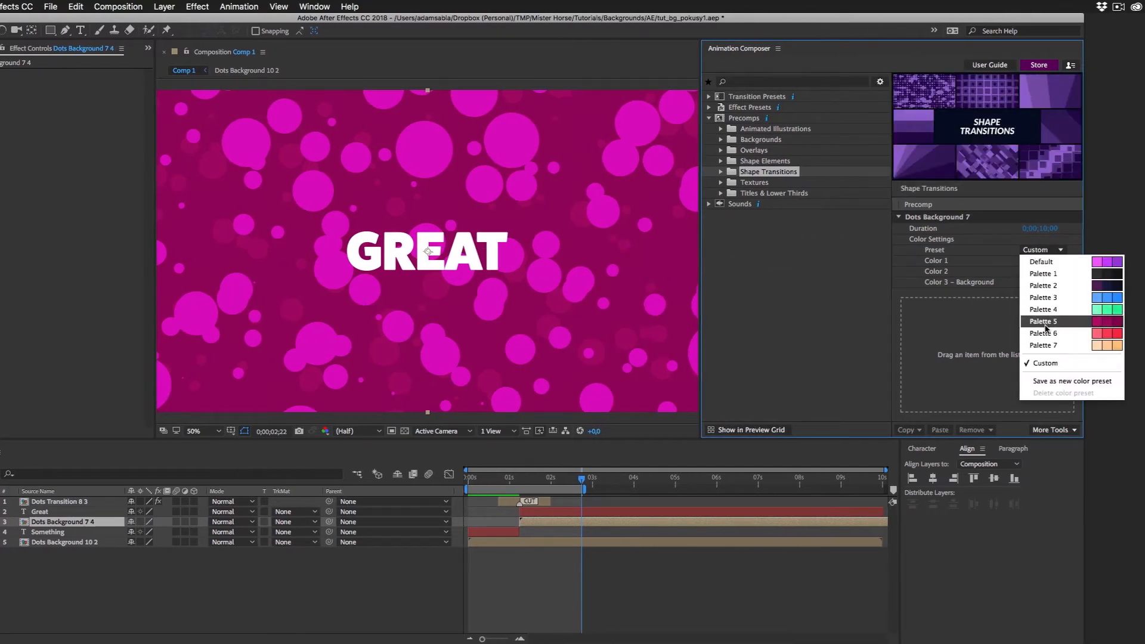
{"action": "left_click", "coordinate": [1044, 321]}
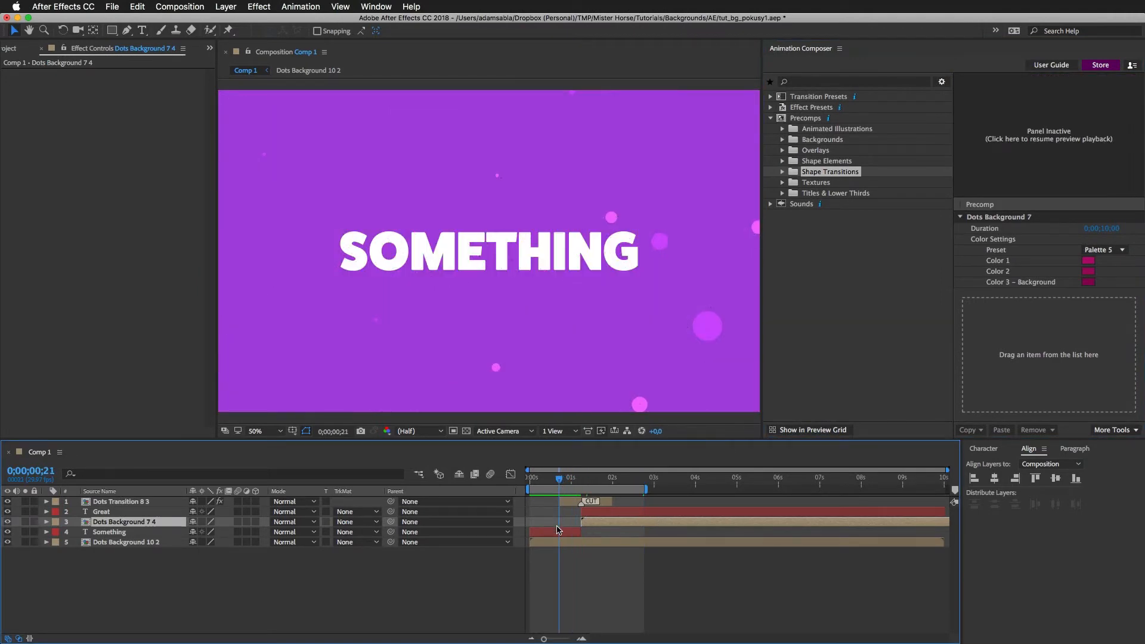
- Give Dots Background 10 the blue Palette 3 and preview the result later in the timeline
{"action": "left_click", "coordinate": [108, 532]}
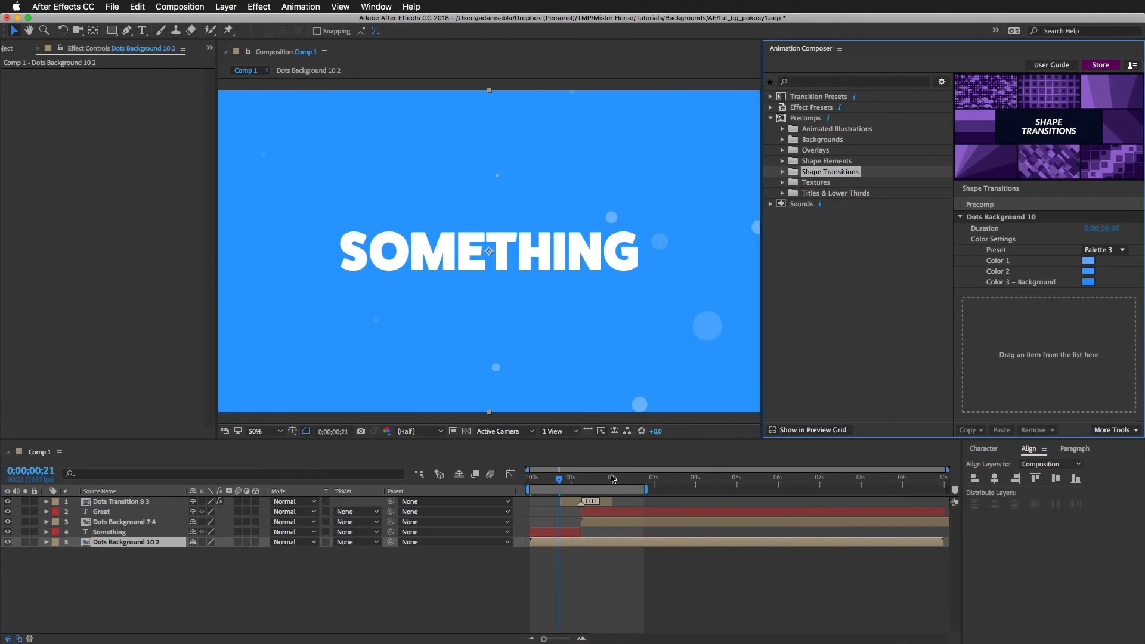
{"action": "left_click_drag", "start_coordinate": [558, 479], "coordinate": [571, 478]}
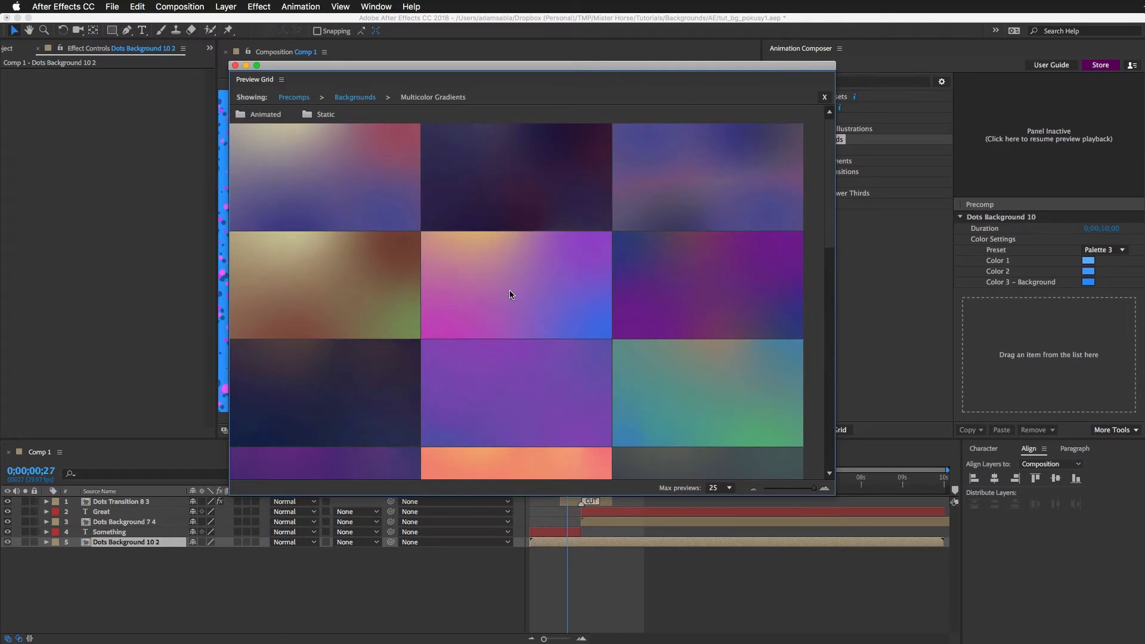
- Add the pink-to-blue Background 5 multicolour gradient as the new top layer of Comp 1
{"action": "left_click", "coordinate": [825, 96]}
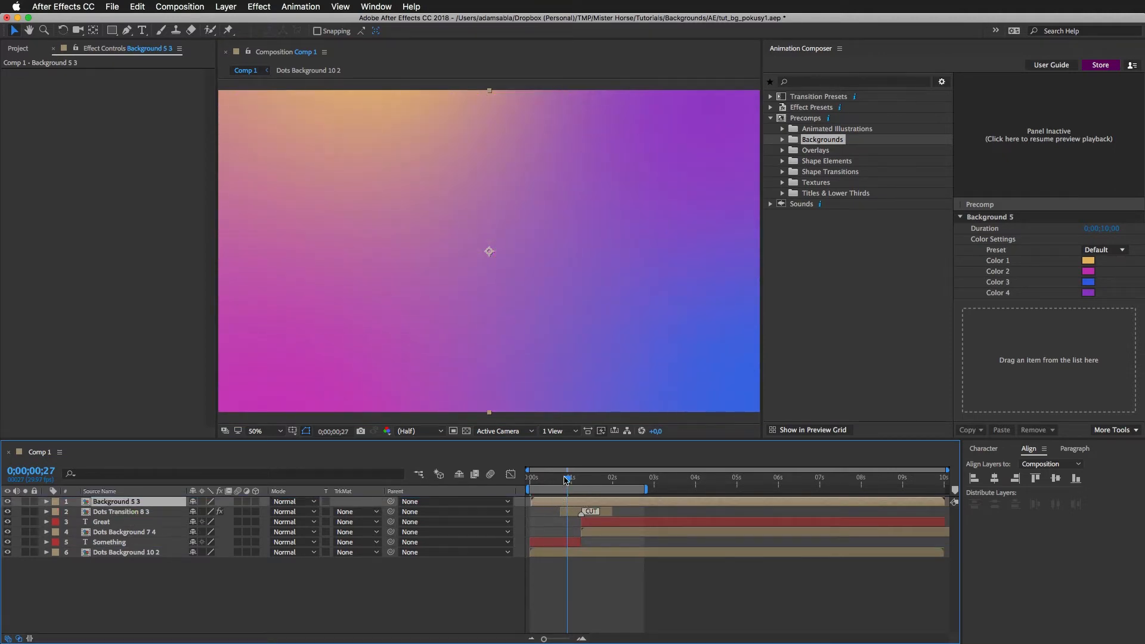
{"action": "mouse_move", "coordinate": [567, 481]}
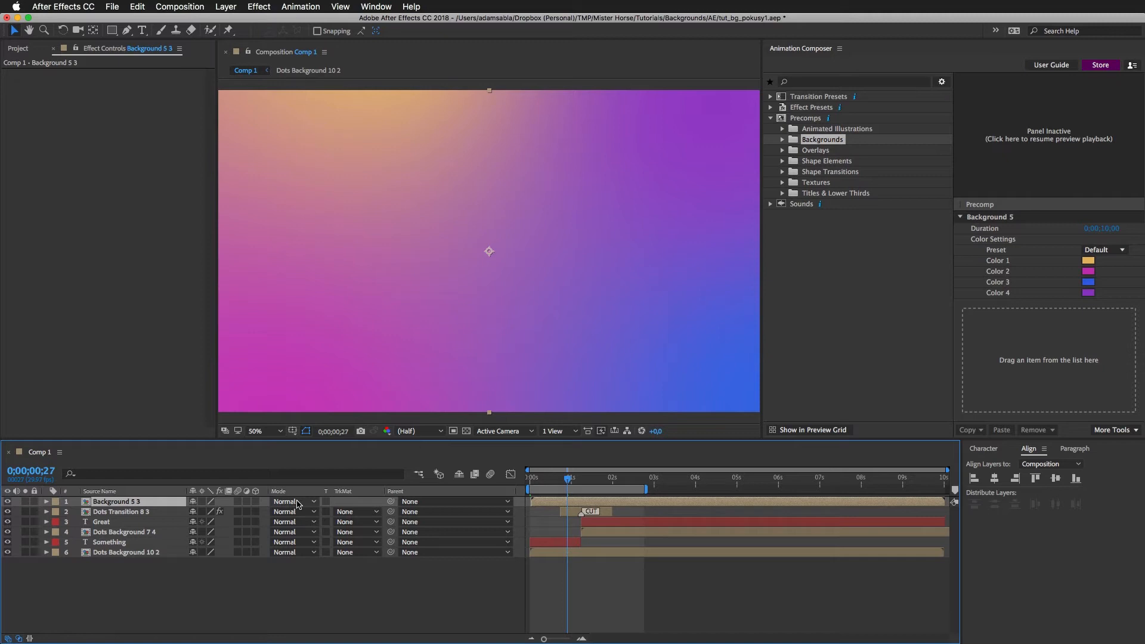
- Set the Background 5 gradient layer's blend mode to Darken, then to Vivid Light
{"action": "left_click", "coordinate": [293, 503]}
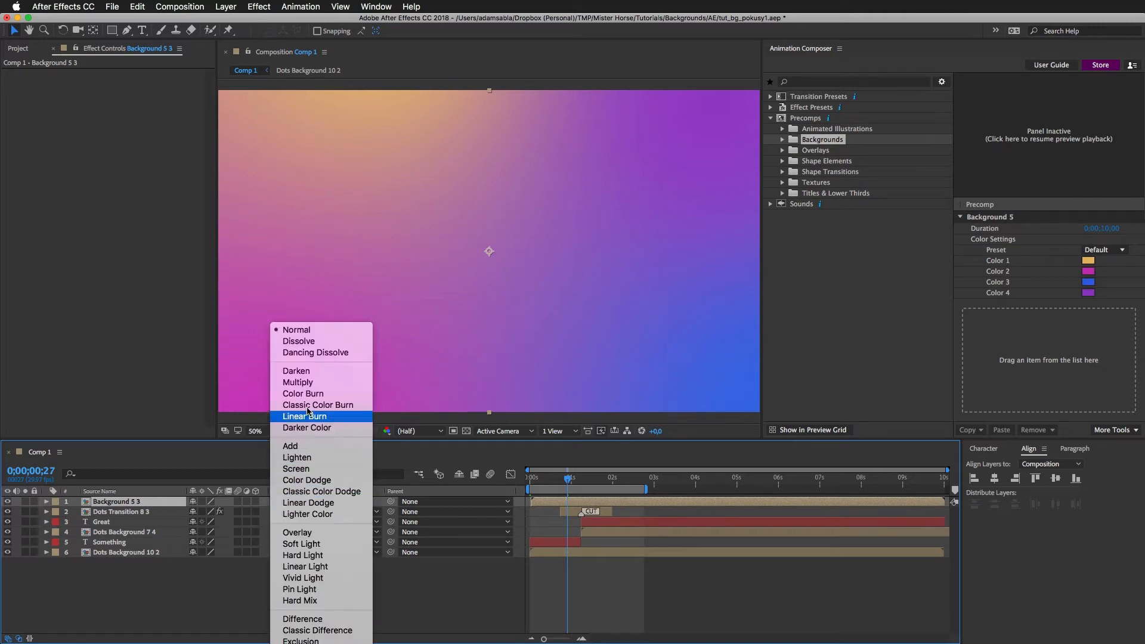
{"action": "left_click", "coordinate": [296, 372]}
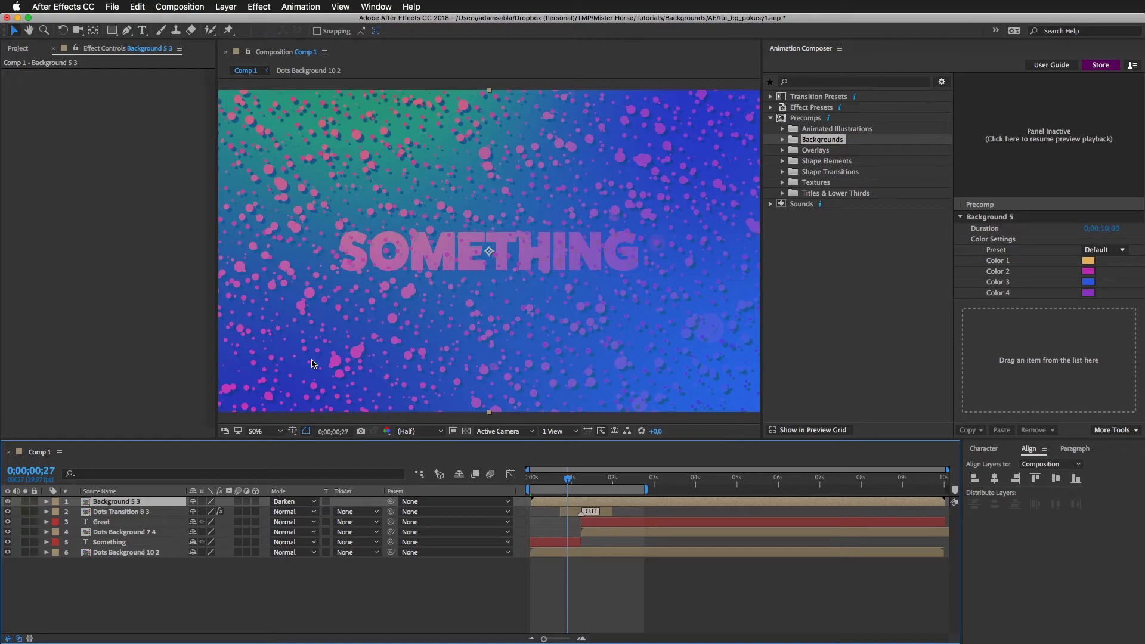
{"action": "left_click", "coordinate": [293, 502]}
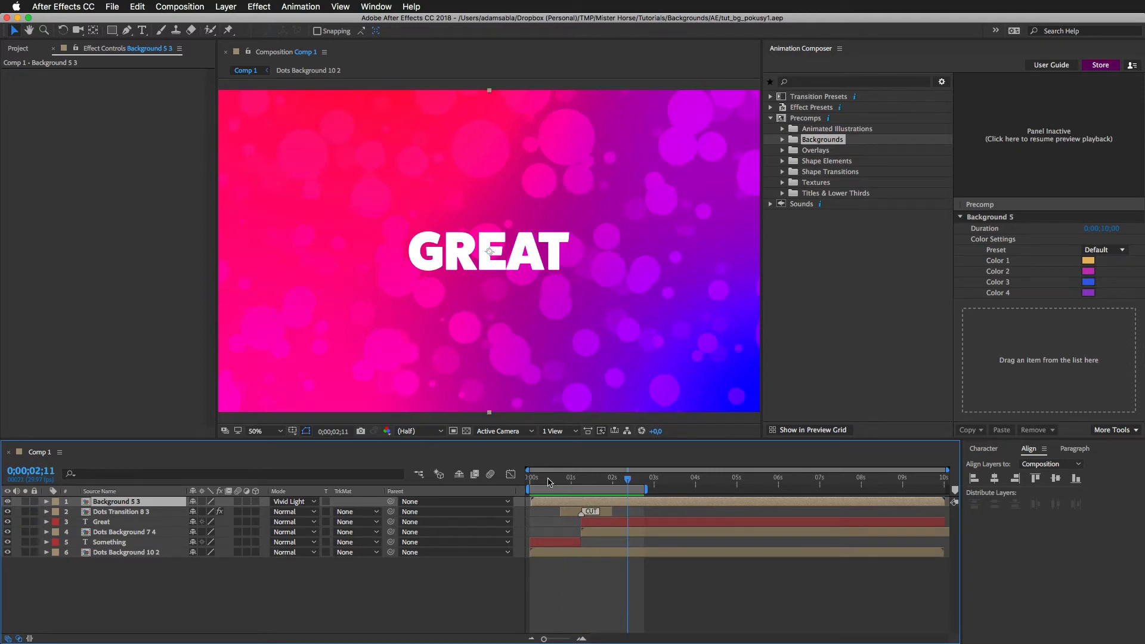
- Set Background 5's Color 2 to green, making its preset Custom
{"action": "left_click", "coordinate": [1088, 270]}
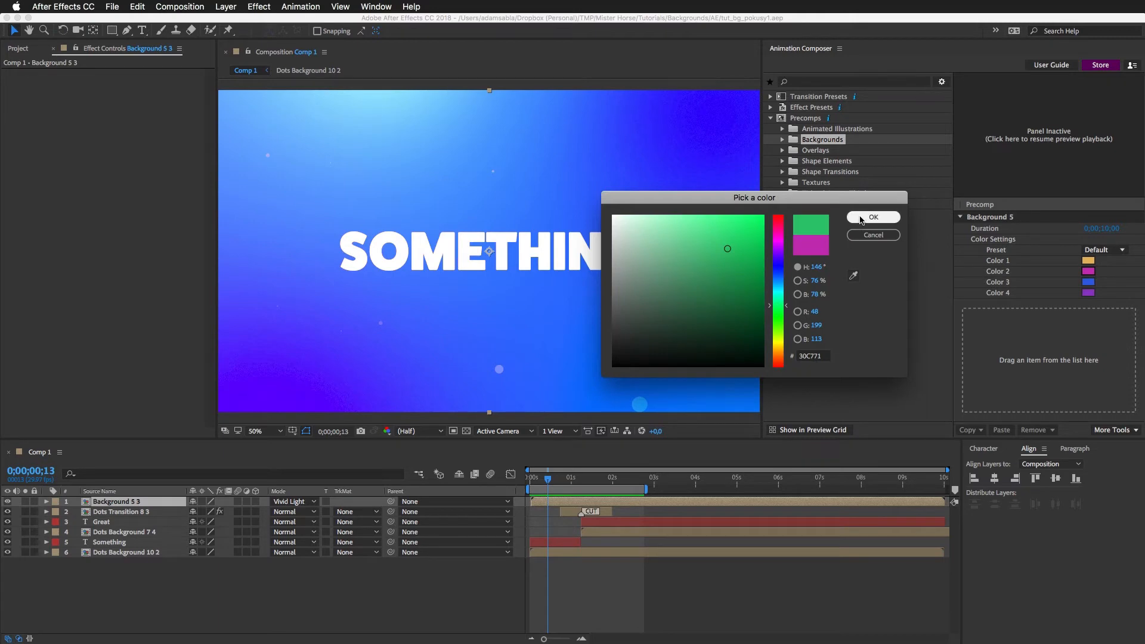
{"action": "left_click", "coordinate": [874, 217]}
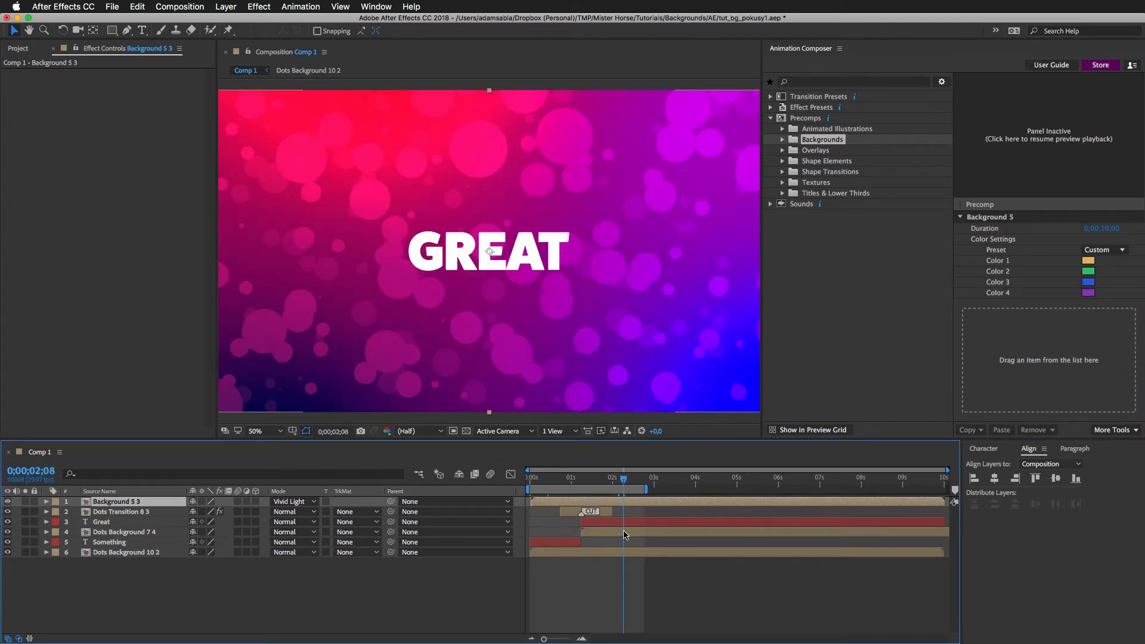
- Inside the Dots Background 7 precomp, set the Controller's Random Seed to 3
{"action": "double_click", "coordinate": [123, 532]}
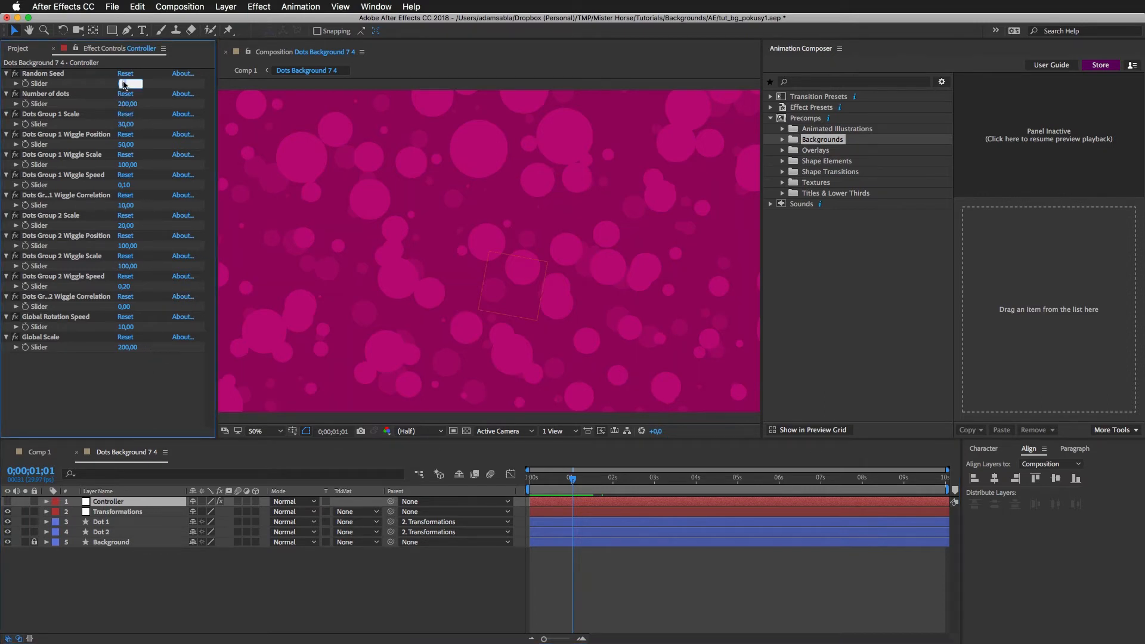
{"action": "type", "text": "3"}
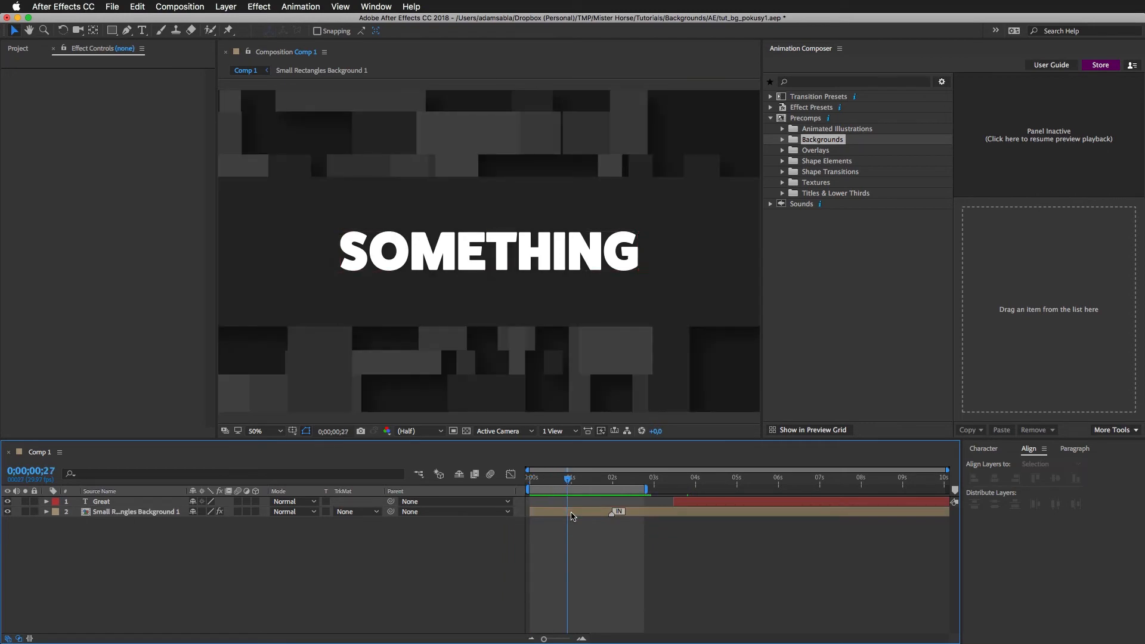
- Inside Small Rectangles Background 1, apply Set Matte to SOMETHING taking its matte from Big Shape
{"action": "double_click", "coordinate": [136, 512]}
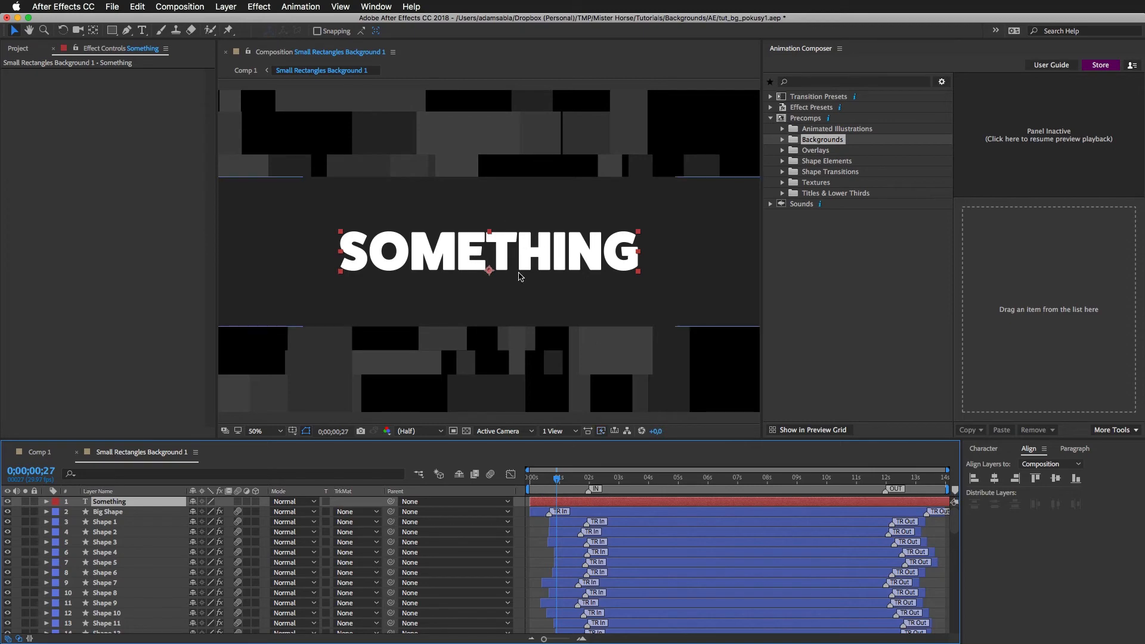
{"action": "mouse_move", "coordinate": [258, 251]}
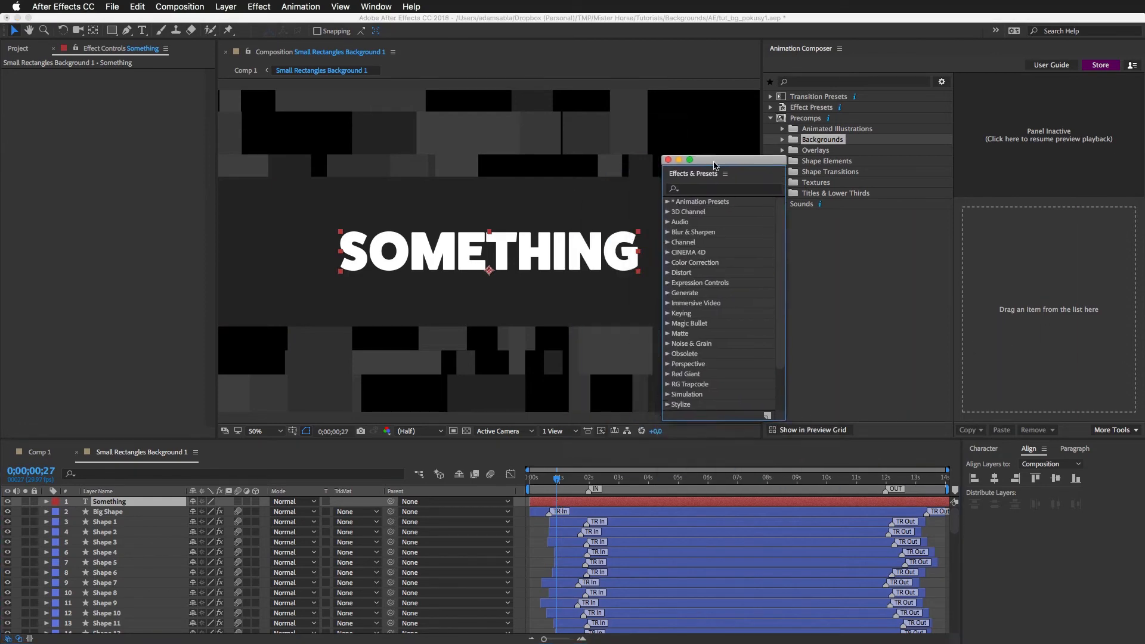
{"action": "type", "text": "set"}
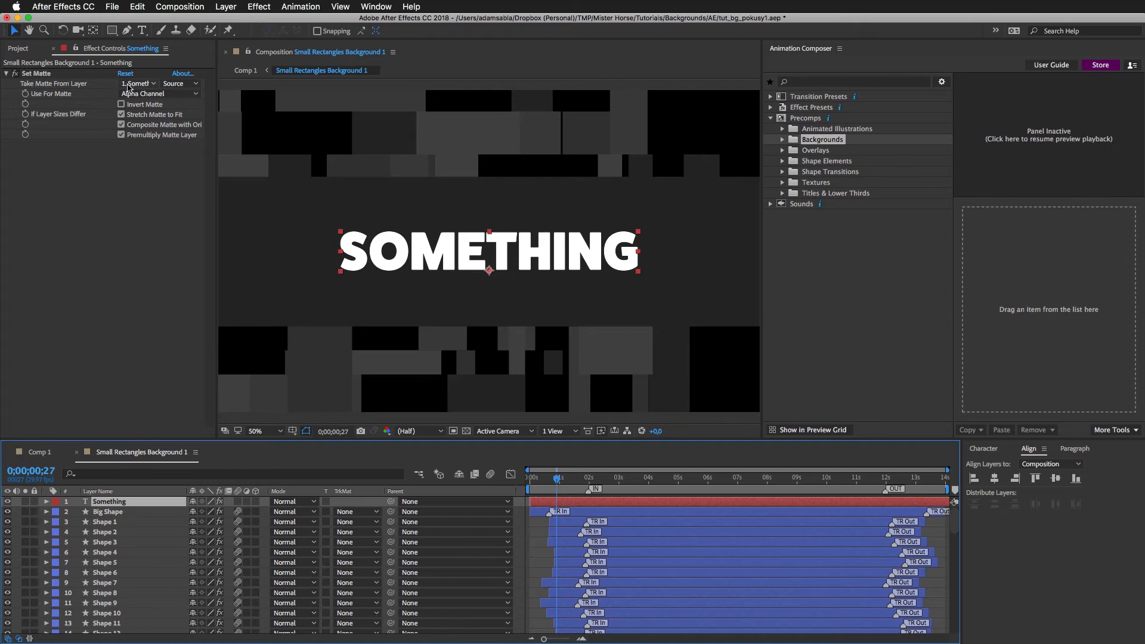
{"action": "left_click", "coordinate": [137, 82]}
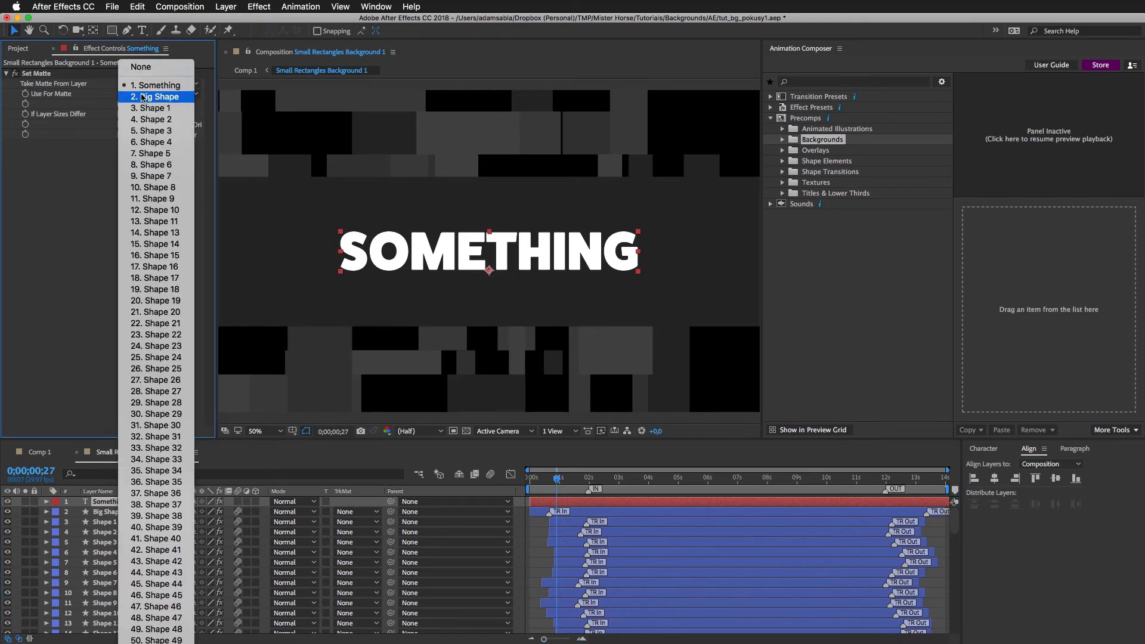
{"action": "left_click", "coordinate": [160, 96]}
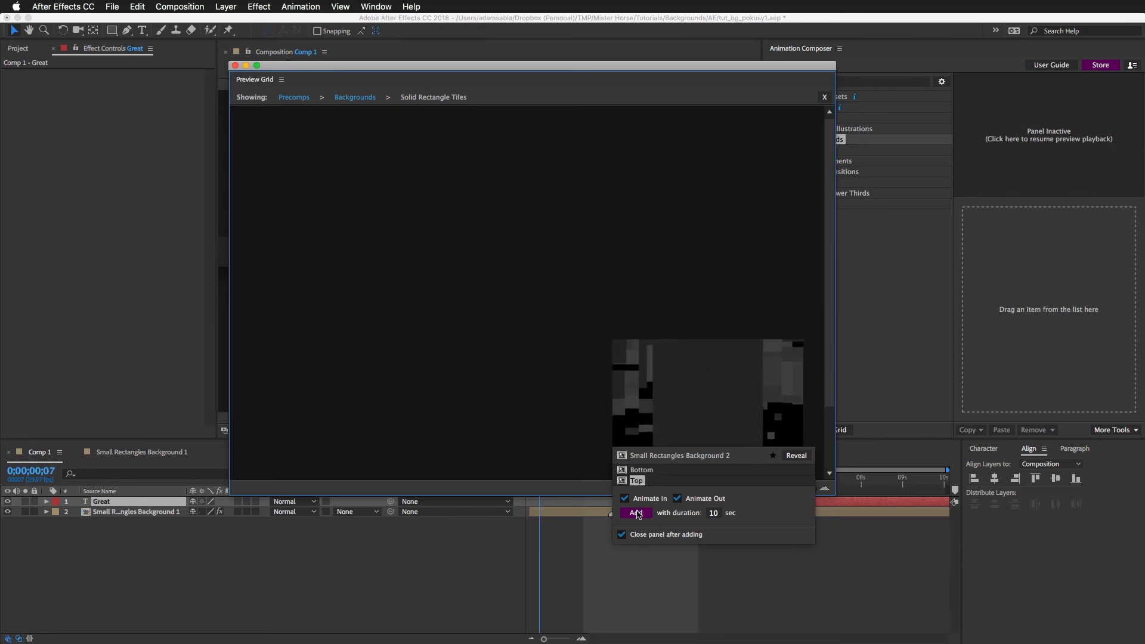
- Add Small Rectangles Background 2 with Animate In unchecked, then select the Great text layer
{"action": "left_click", "coordinate": [624, 498]}
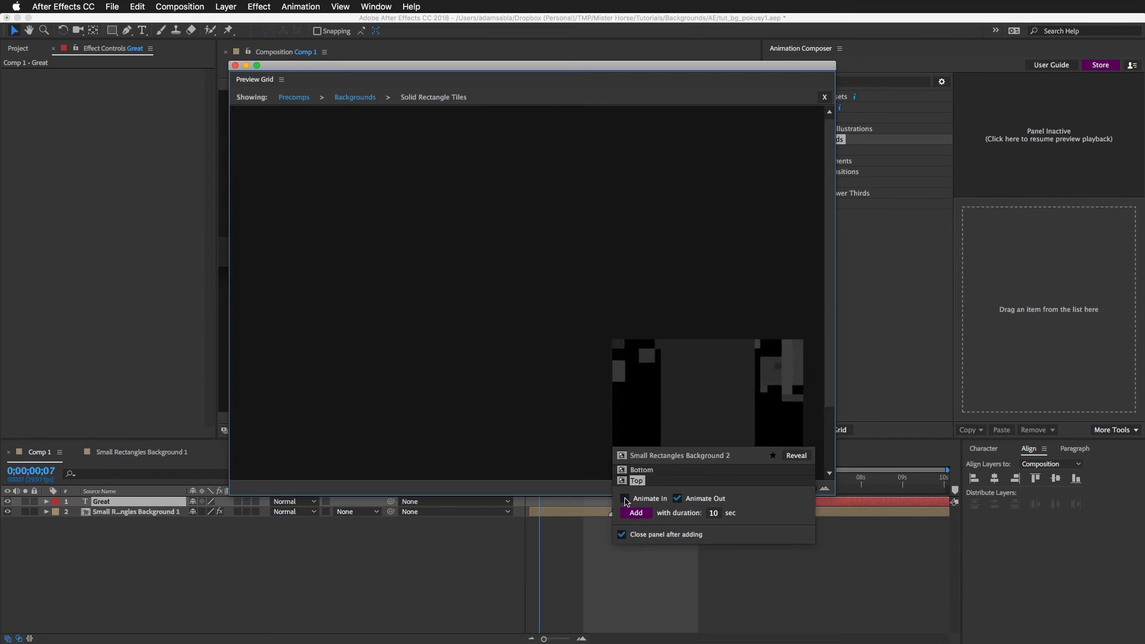
{"action": "left_click", "coordinate": [636, 513]}
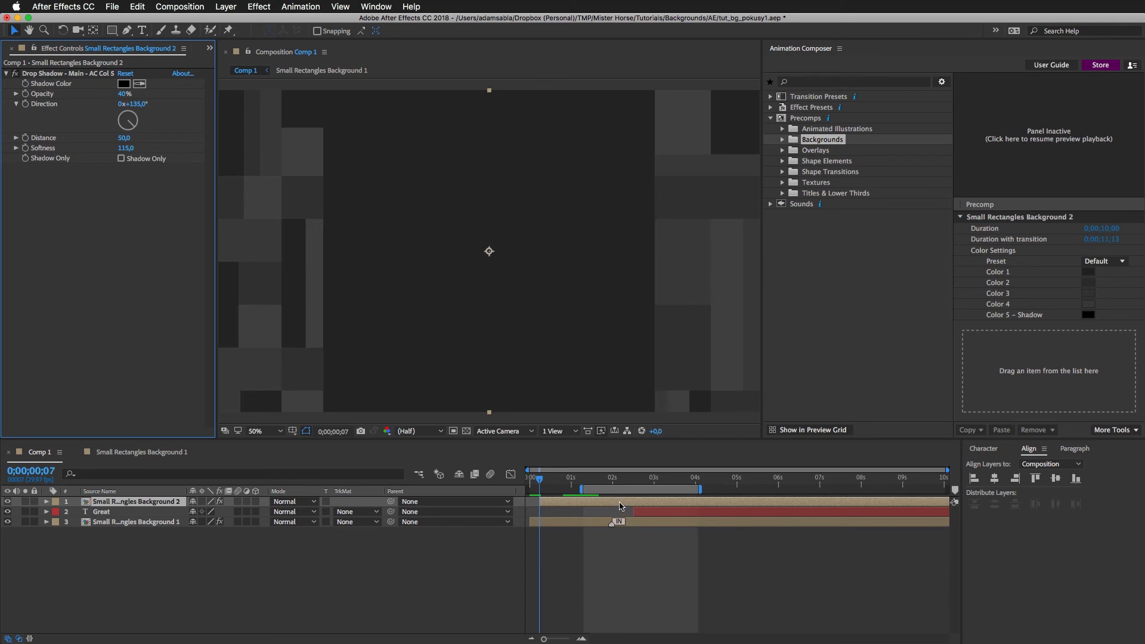
{"action": "left_click", "coordinate": [634, 478]}
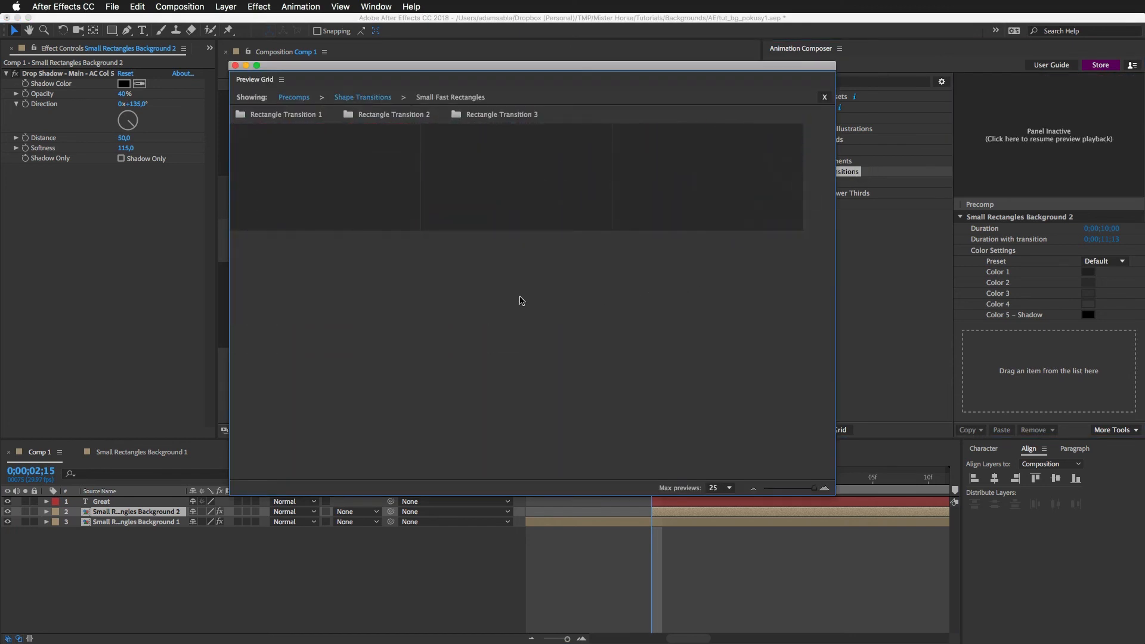
- Add Rectangle Transition 1 from Small Fast Rectangles as the top layer of Comp 1
{"action": "left_click", "coordinate": [286, 115]}
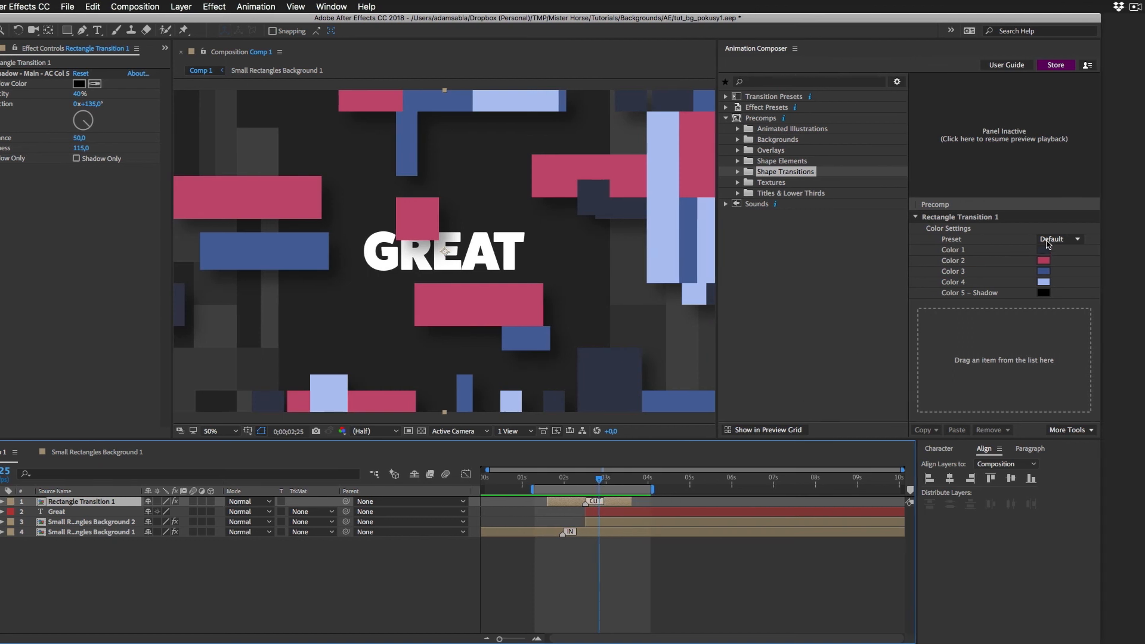
- Switch Rectangle Transition 1's colour preset to Palette 3 and deselect the layers
{"action": "left_click", "coordinate": [1058, 239]}
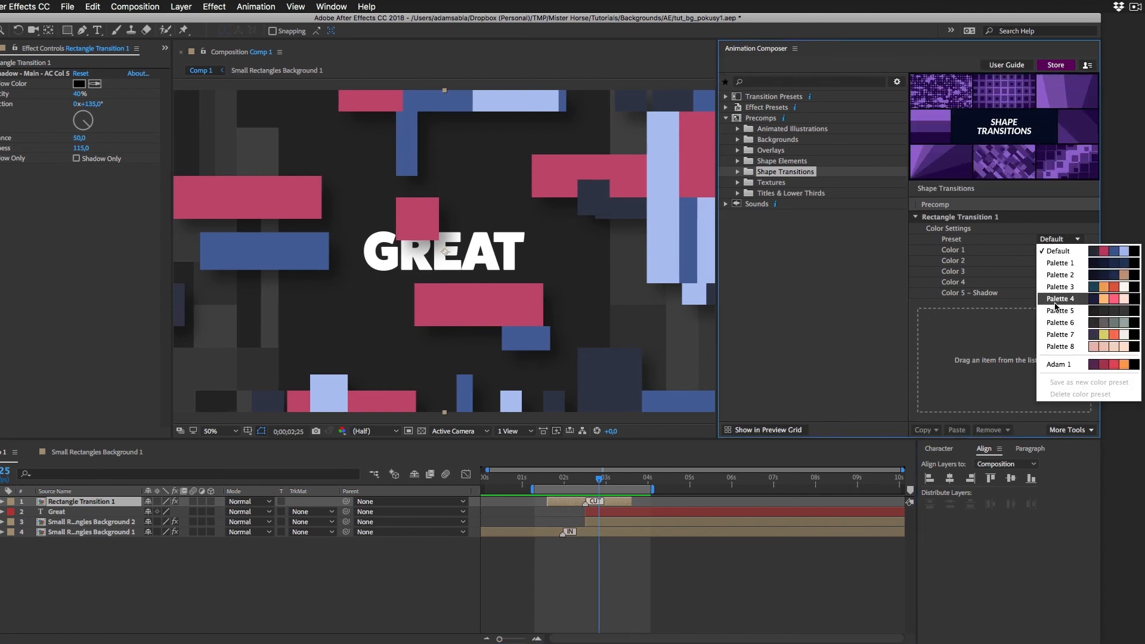
{"action": "left_click", "coordinate": [1060, 286]}
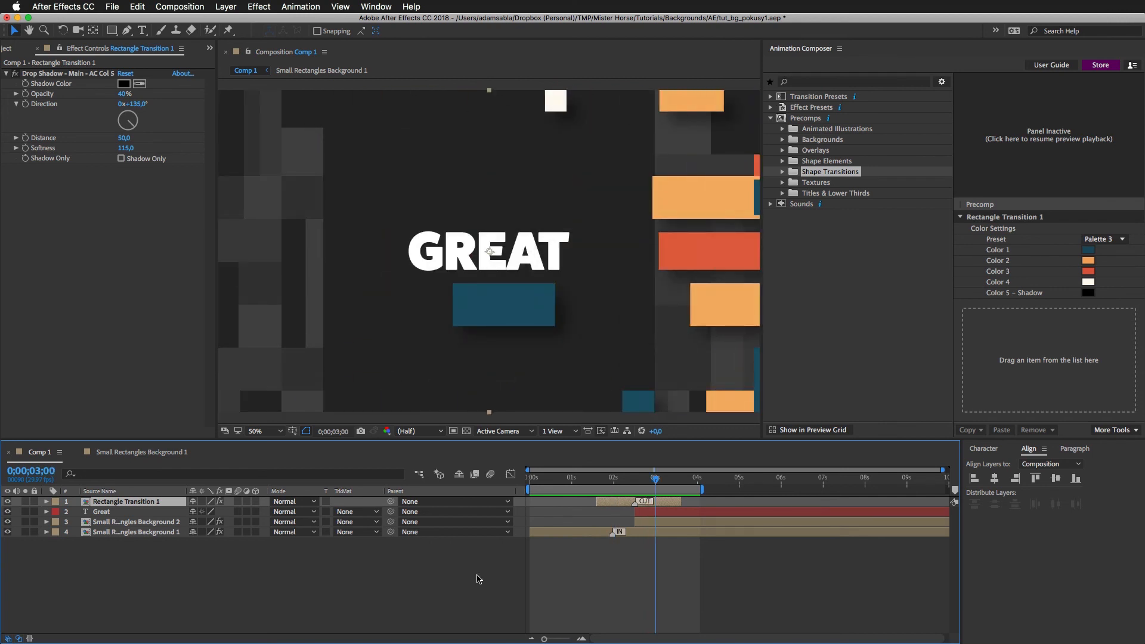
{"action": "left_click", "coordinate": [603, 477]}
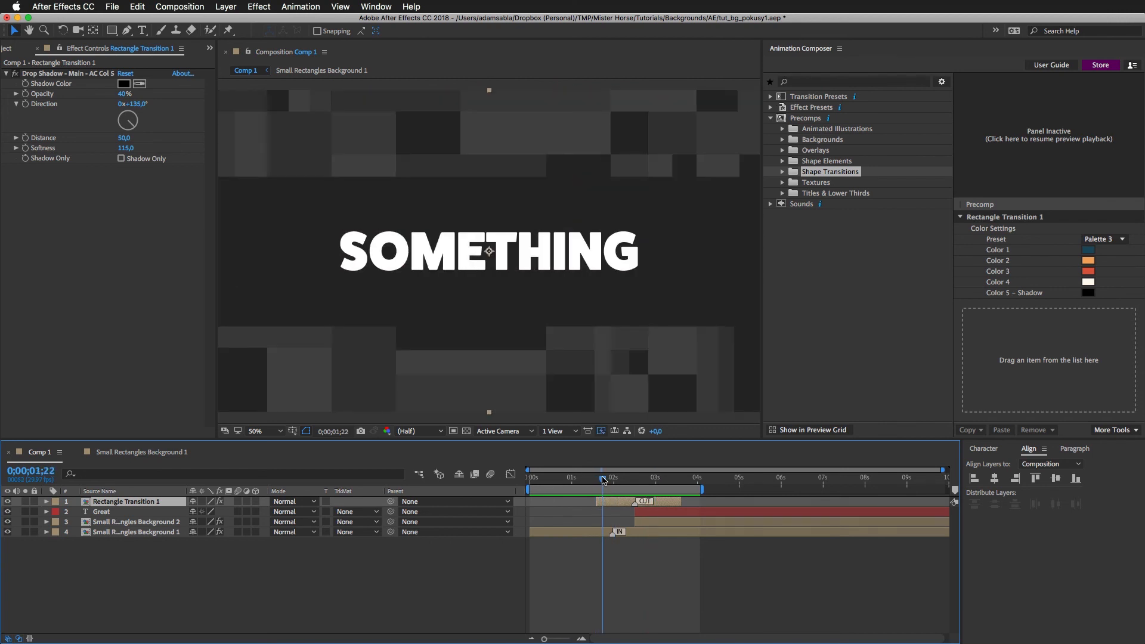
- Add gradient Background 1 on top and cycle its mode through Darken and Soft Light to Difference
{"action": "left_click_drag", "start_coordinate": [603, 481], "coordinate": [620, 480]}
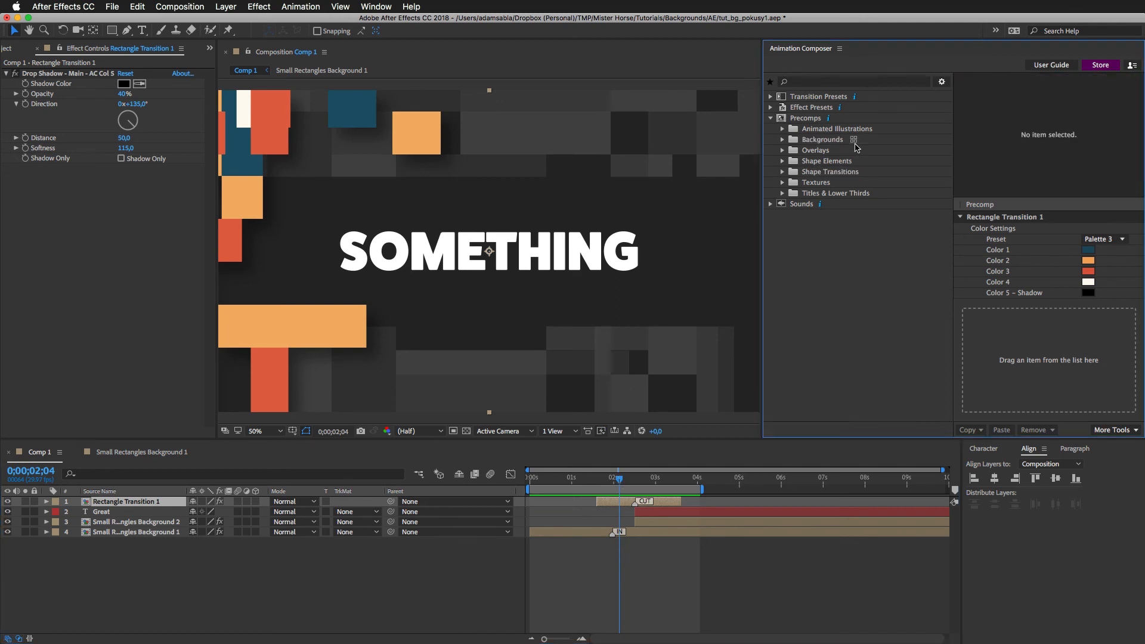
{"action": "left_click", "coordinate": [853, 139]}
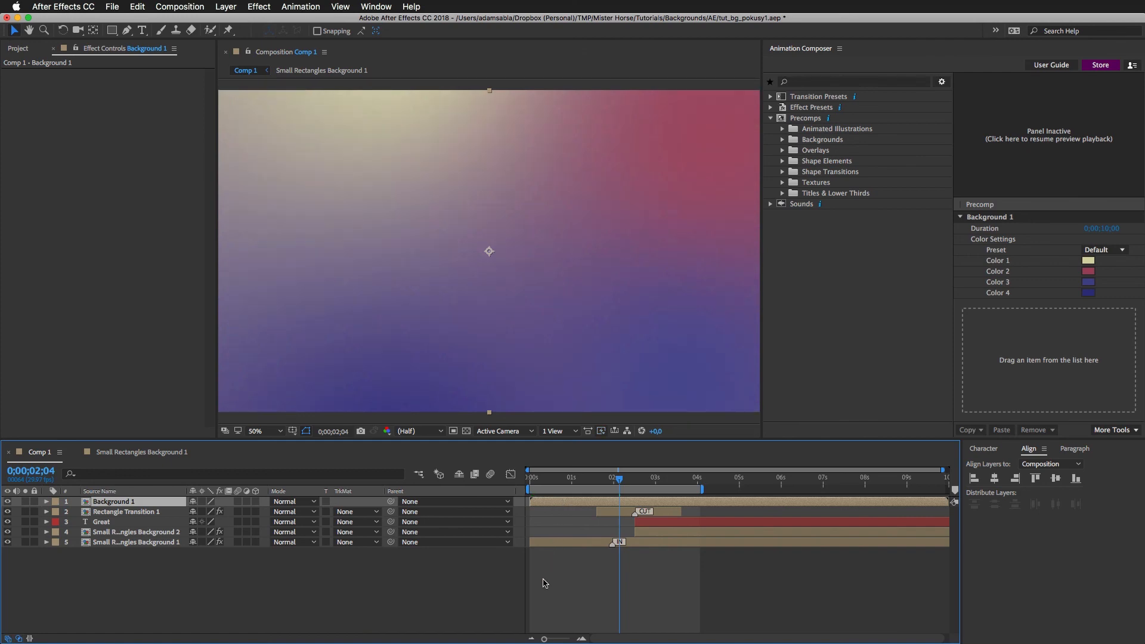
{"action": "left_click", "coordinate": [292, 502]}
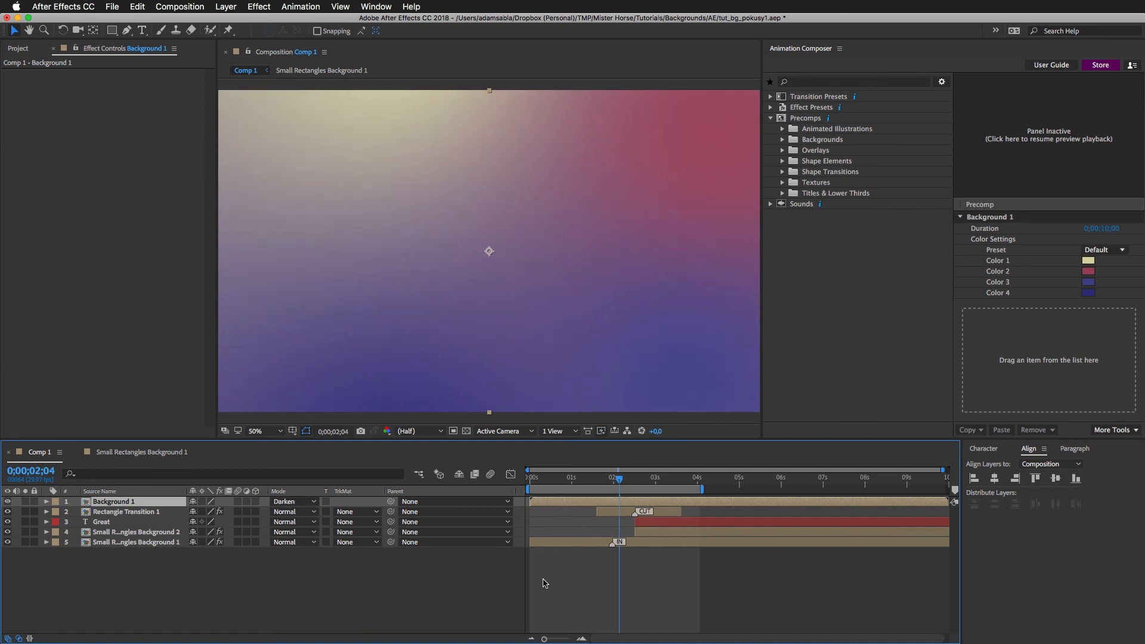
{"action": "left_click", "coordinate": [293, 503]}
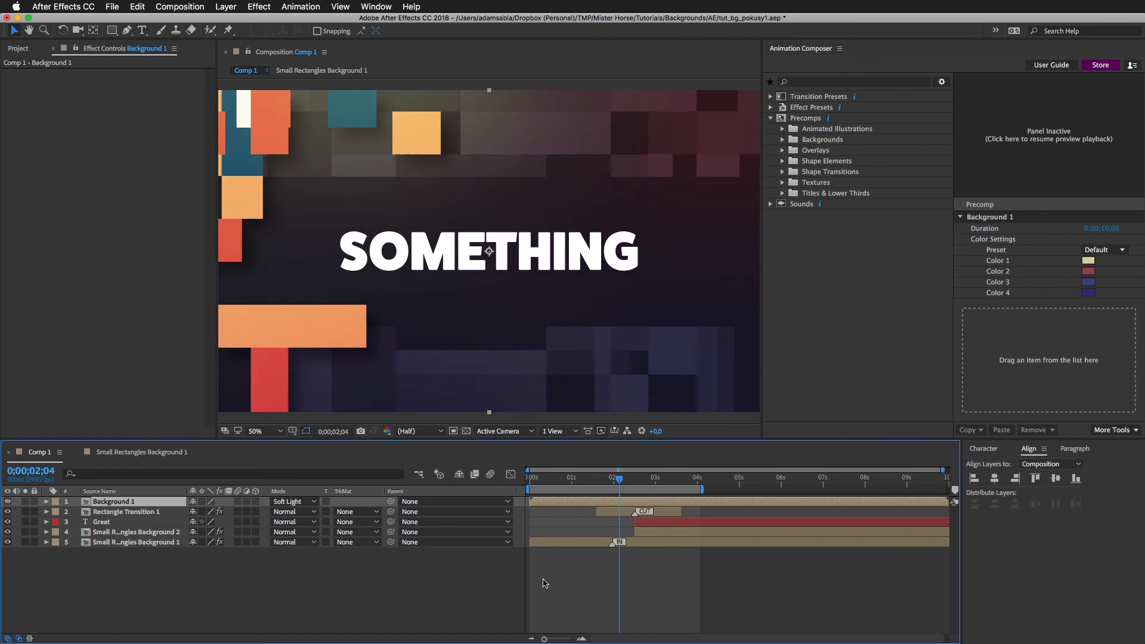
{"action": "left_click", "coordinate": [293, 502]}
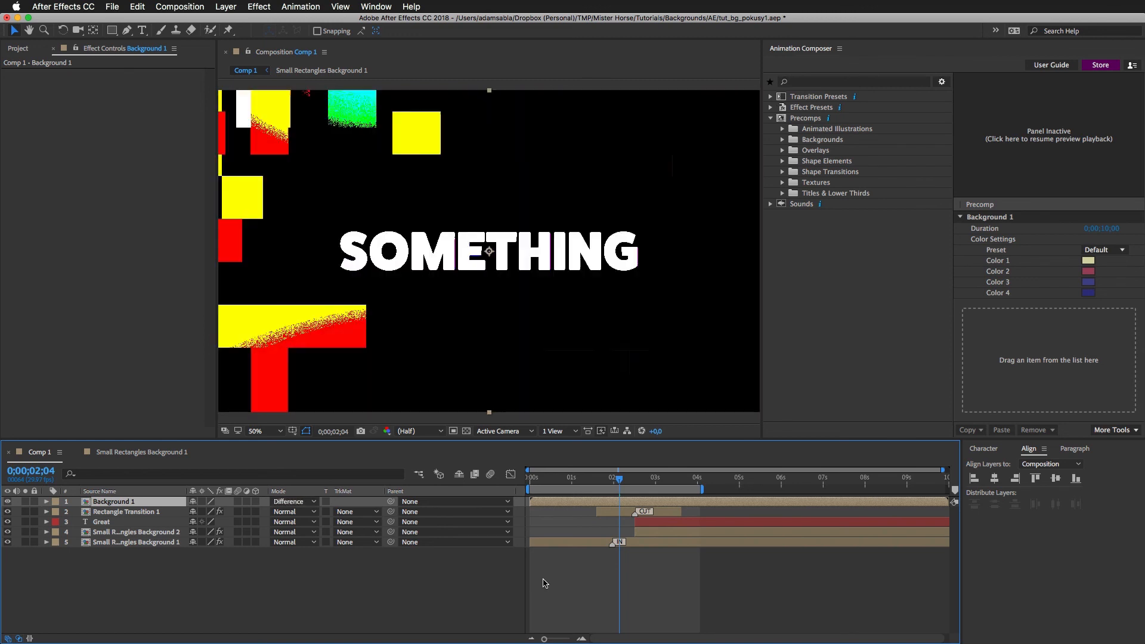